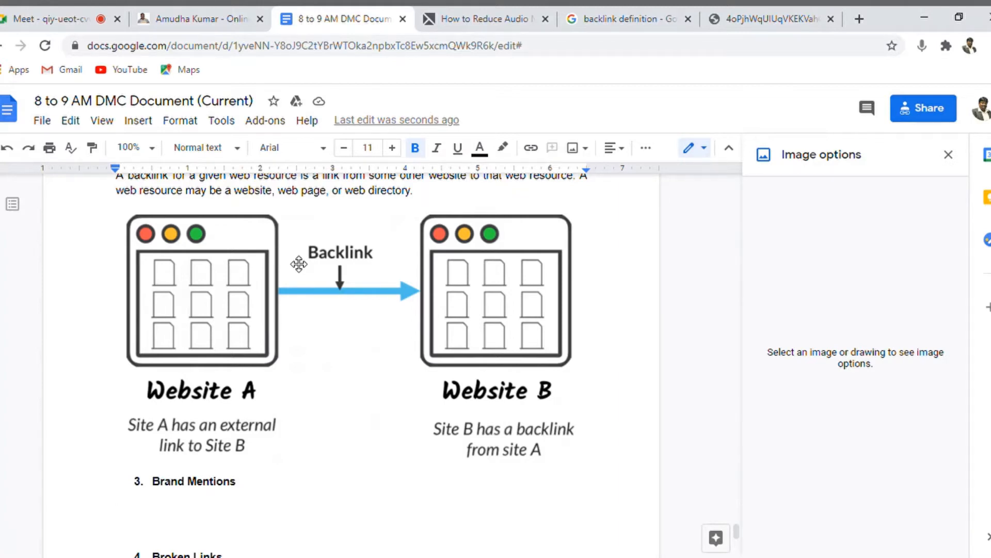
Type 'Number times or places where your brand name is mentioned.' under the Brand Mentions heading
{"action": "type", "text": "Number times or"}
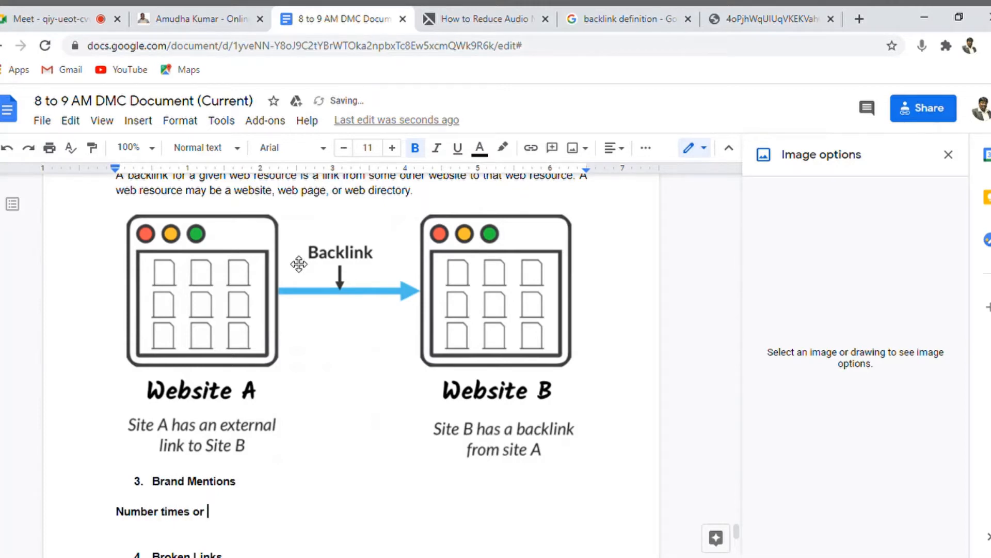
{"action": "type", "text": "places whe"}
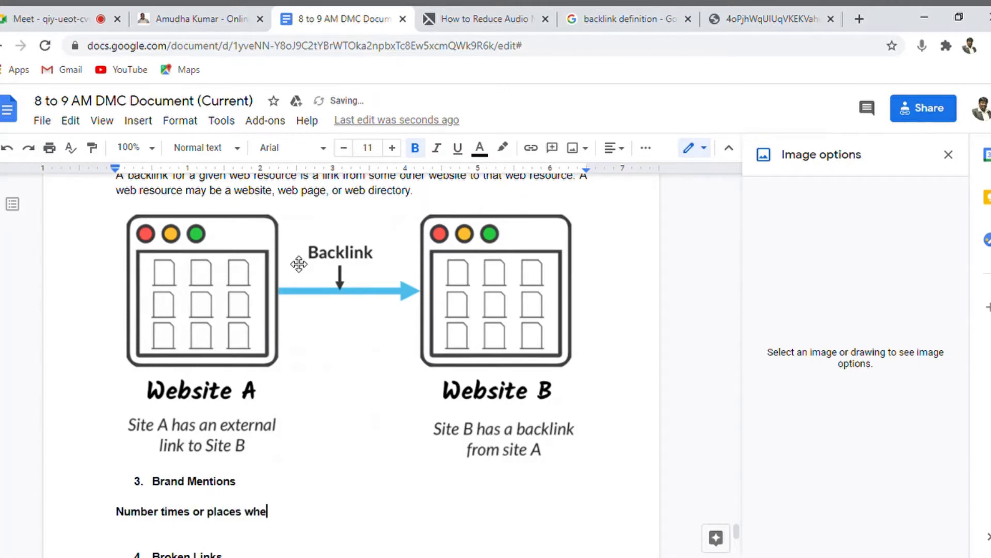
{"action": "type", "text": "re your b"}
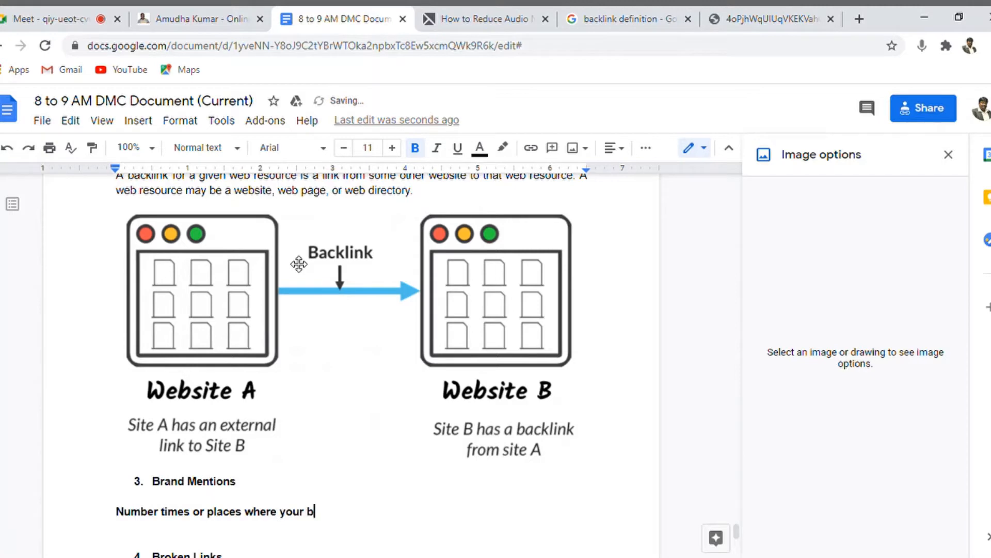
{"action": "type", "text": "rand name is"}
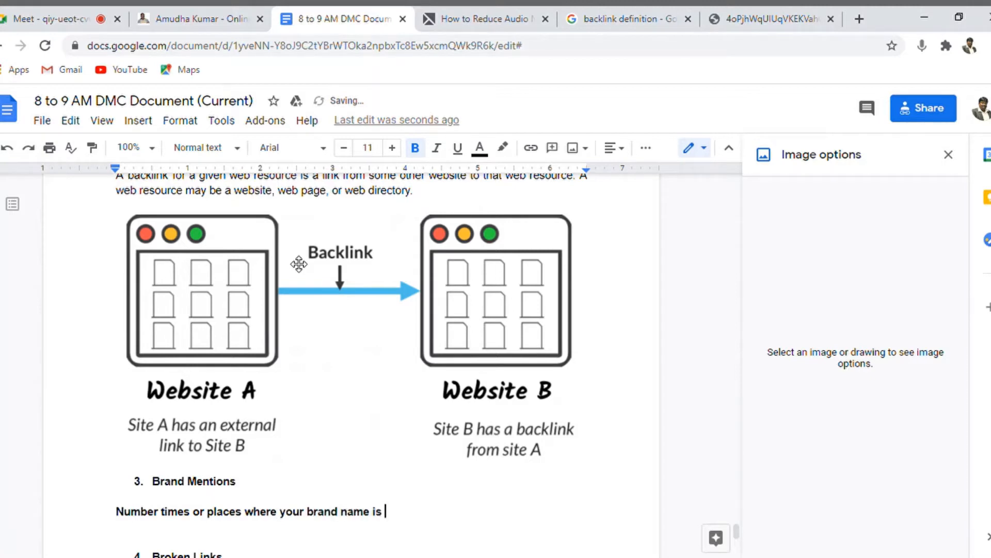
{"action": "type", "text": "menti"}
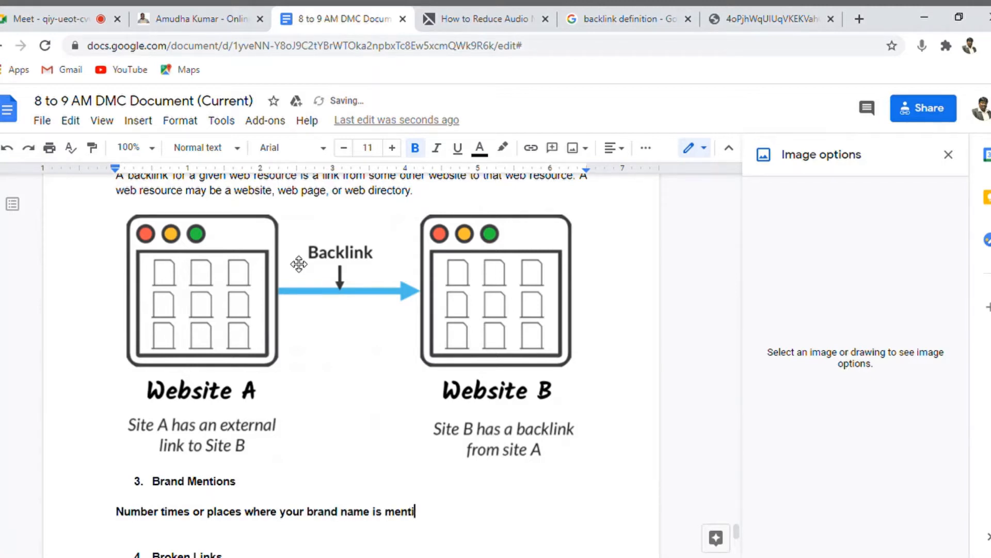
{"action": "type", "text": "oned."}
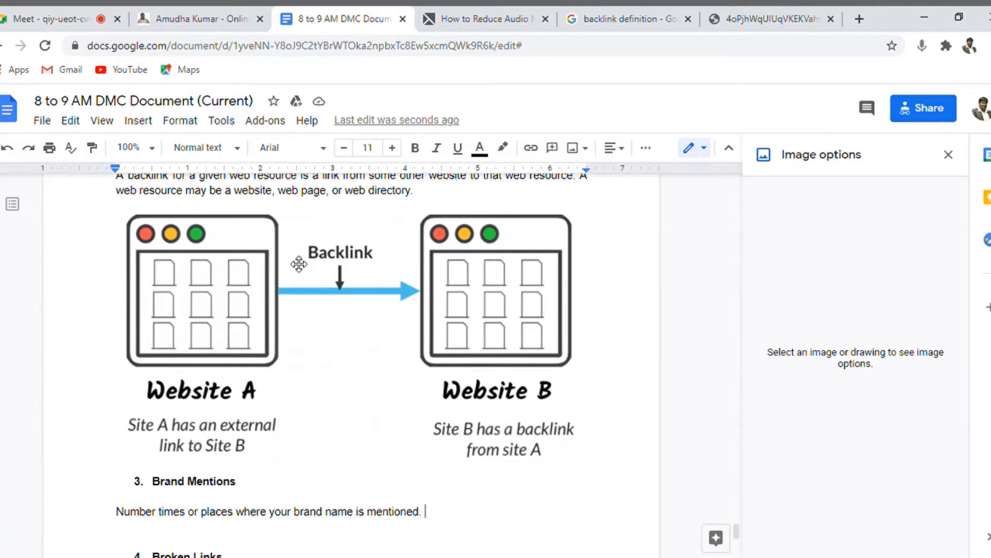
Add numbered items 'Use Google exact match operator' and 'Any Online Tool to find brand mentions'
{"action": "key", "text": "Enter"}
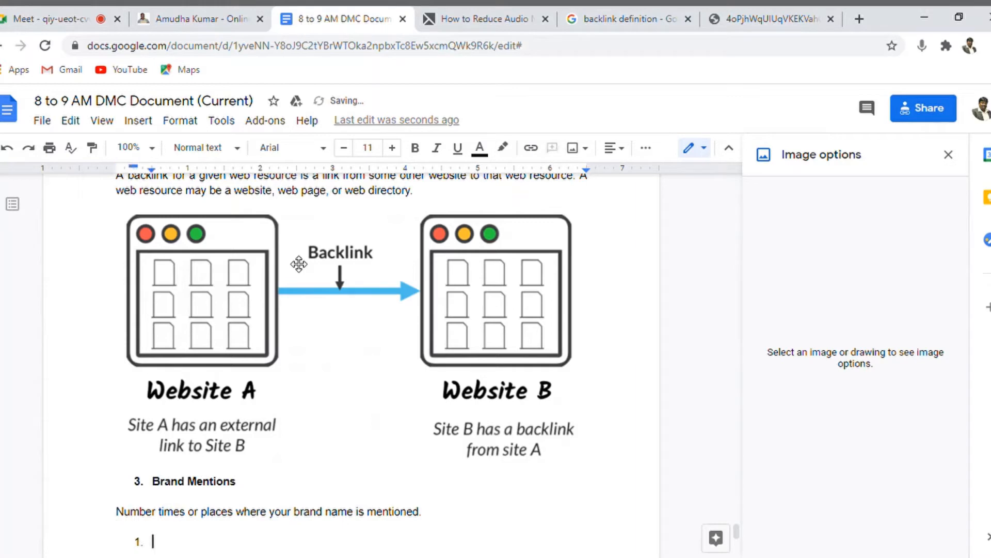
{"action": "type", "text": "Use Google oper"}
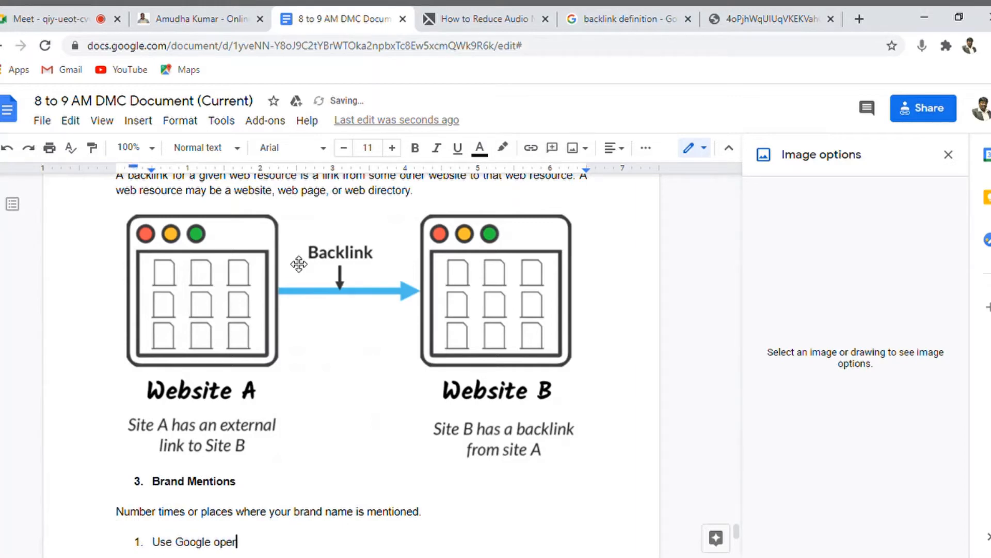
{"action": "type", "text": "ator"}
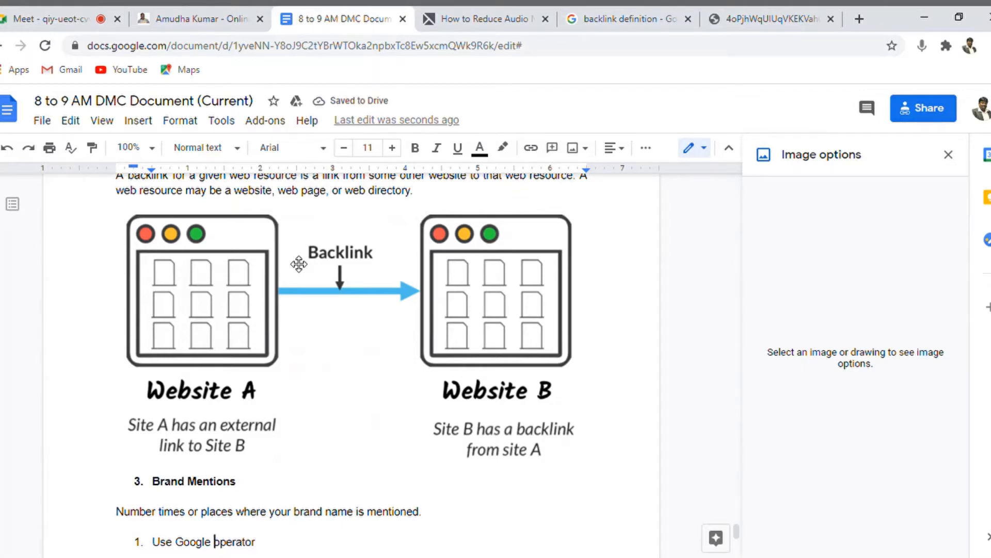
{"action": "type", "text": "exact match"}
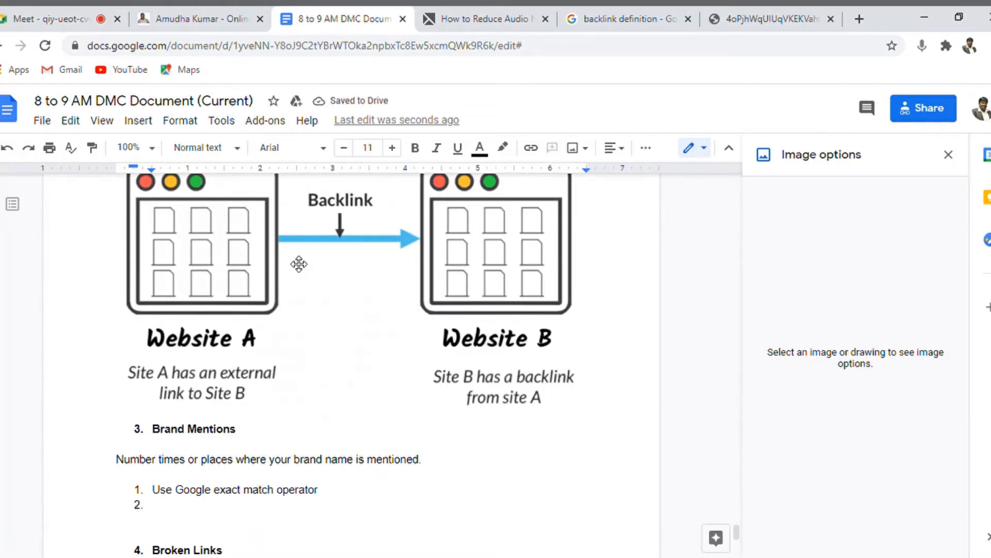
{"action": "type", "text": "Any"}
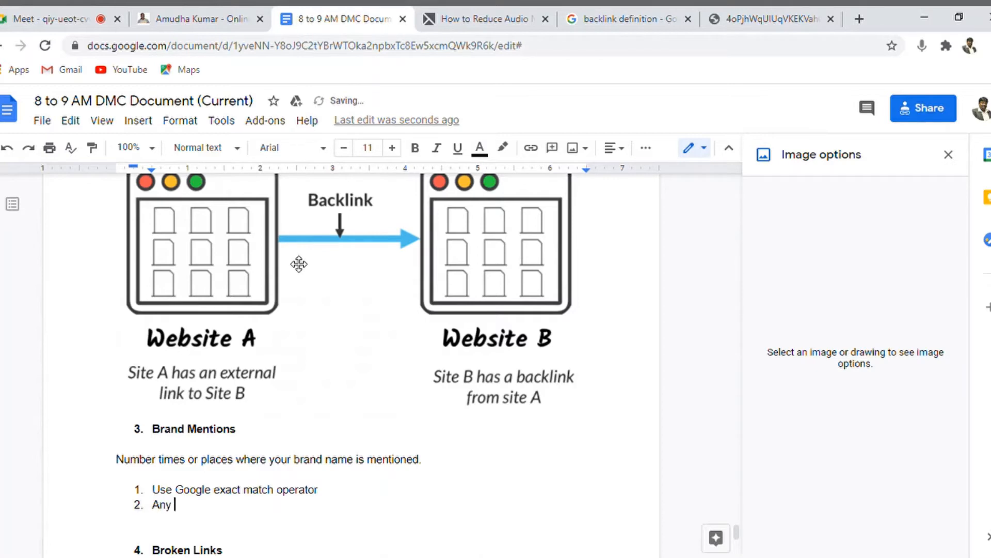
{"action": "type", "text": "Online Tool to fin"}
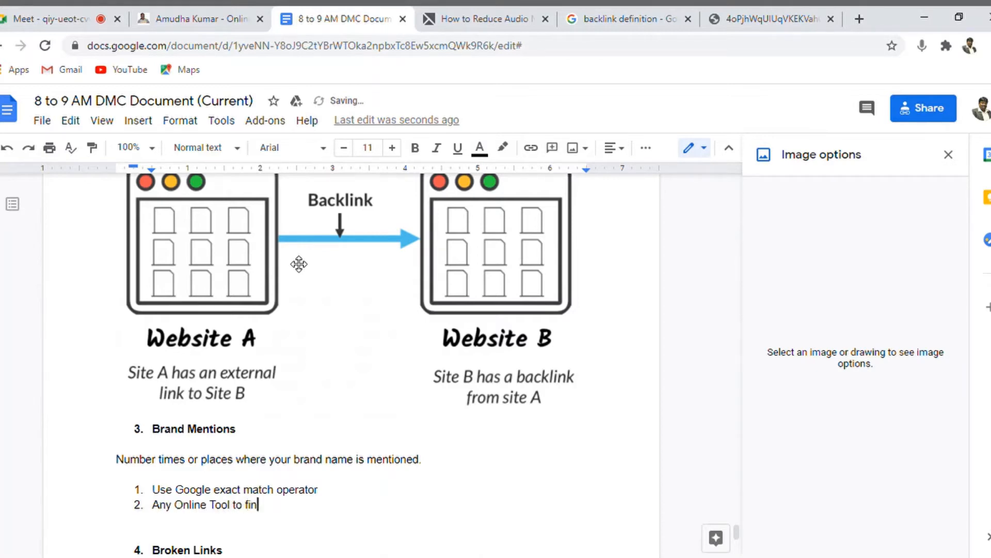
{"action": "type", "text": "d brand m"}
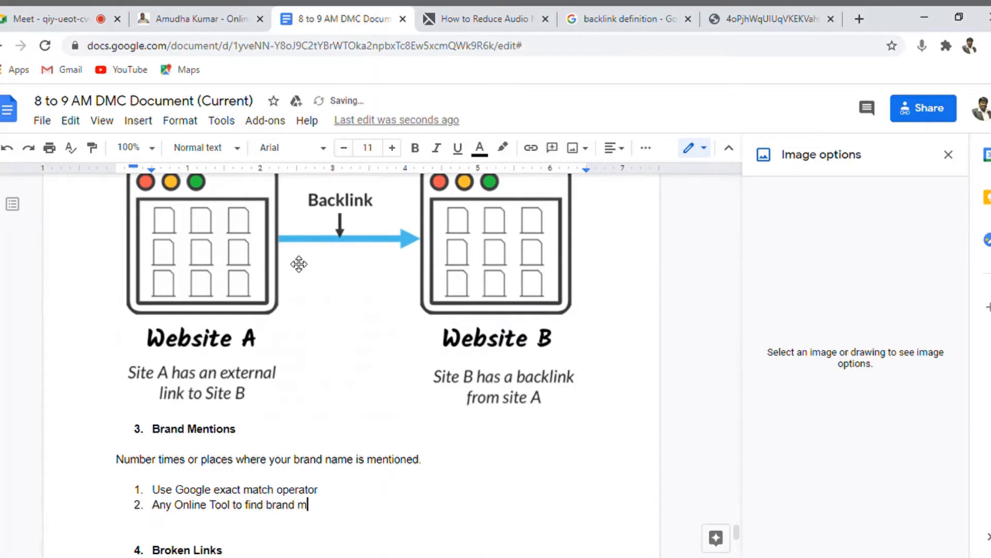
{"action": "type", "text": "entions"}
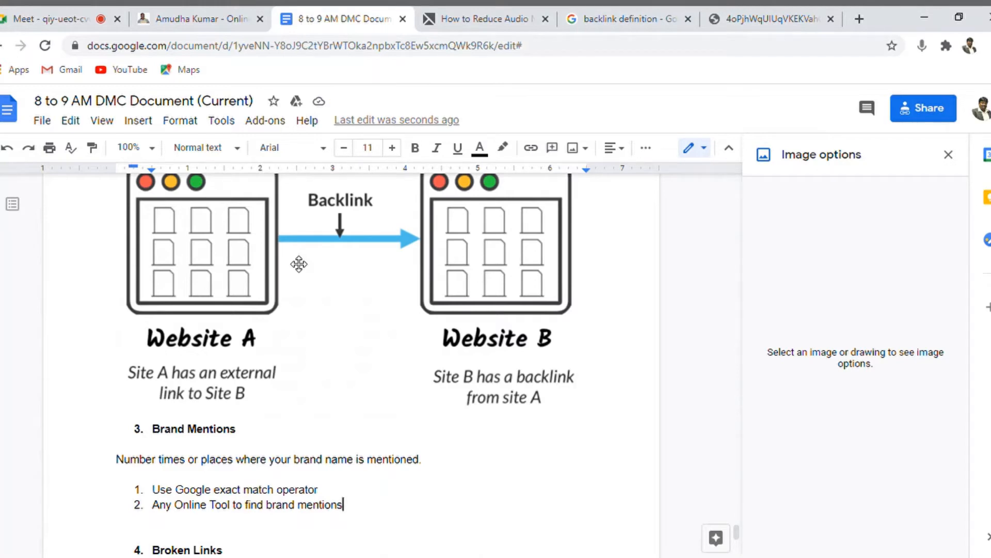
{"action": "mouse_move", "coordinate": [300, 440]}
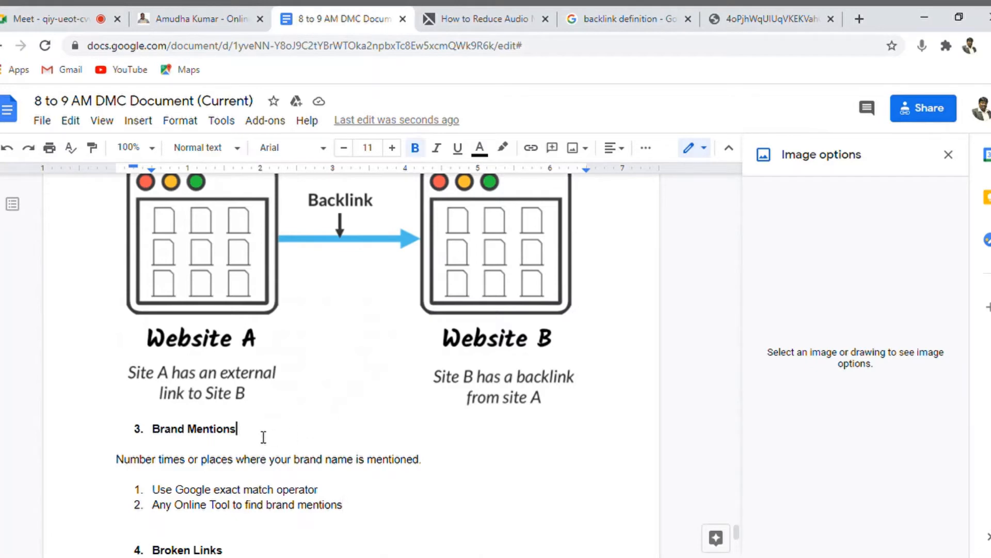
Select the 'Brand Mentions' heading and look it up in Google Images
{"action": "double_click", "coordinate": [193, 429]}
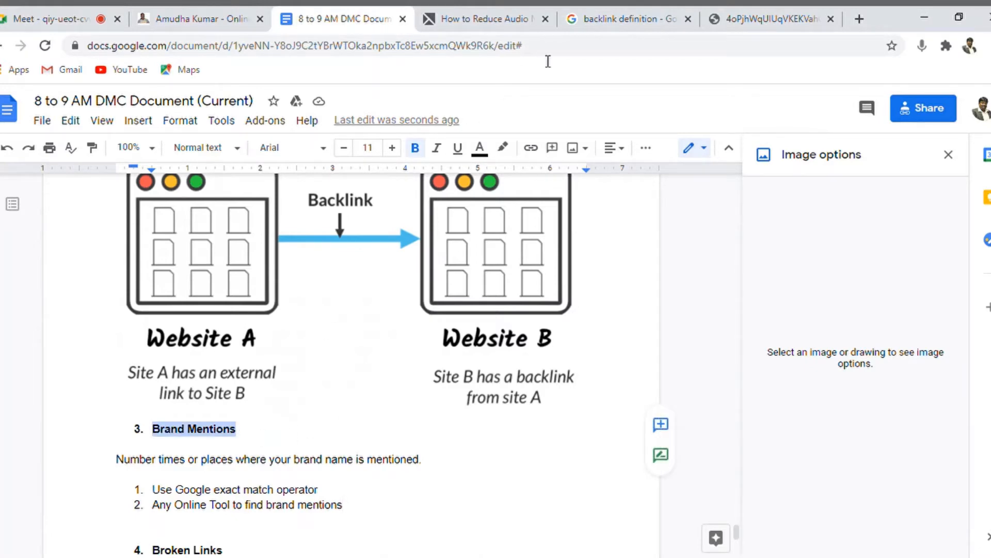
{"action": "left_click", "coordinate": [628, 18]}
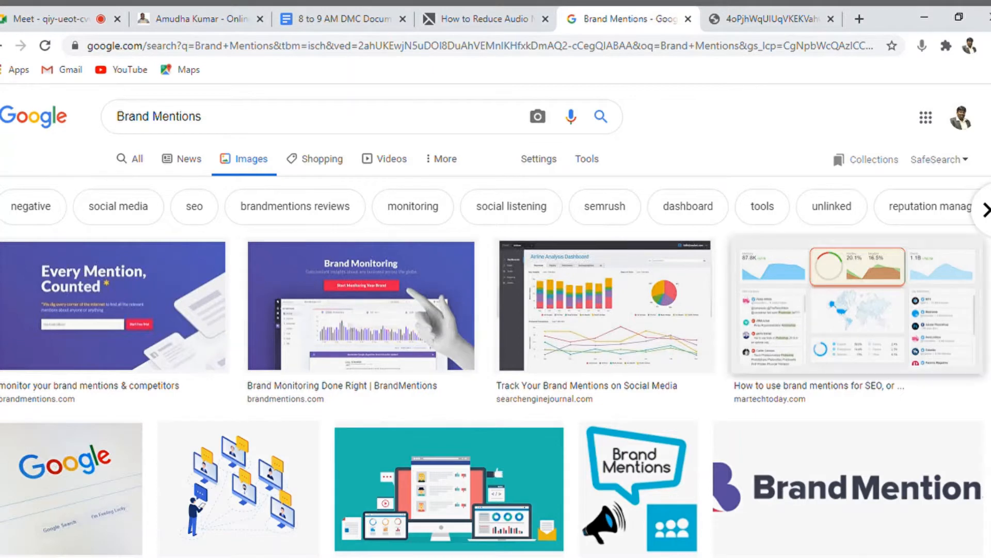
Preview the 'Find Unlinked Brand Mentions' image result, then return to the notes document
{"action": "scroll", "scroll_direction": "down", "scroll_amount": 3}
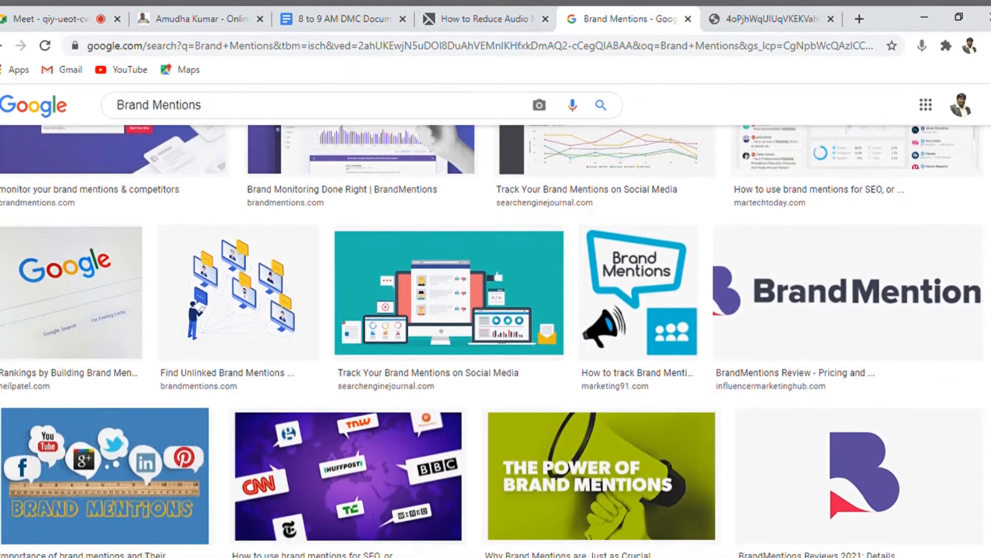
{"action": "scroll", "scroll_direction": "down", "scroll_amount": 3}
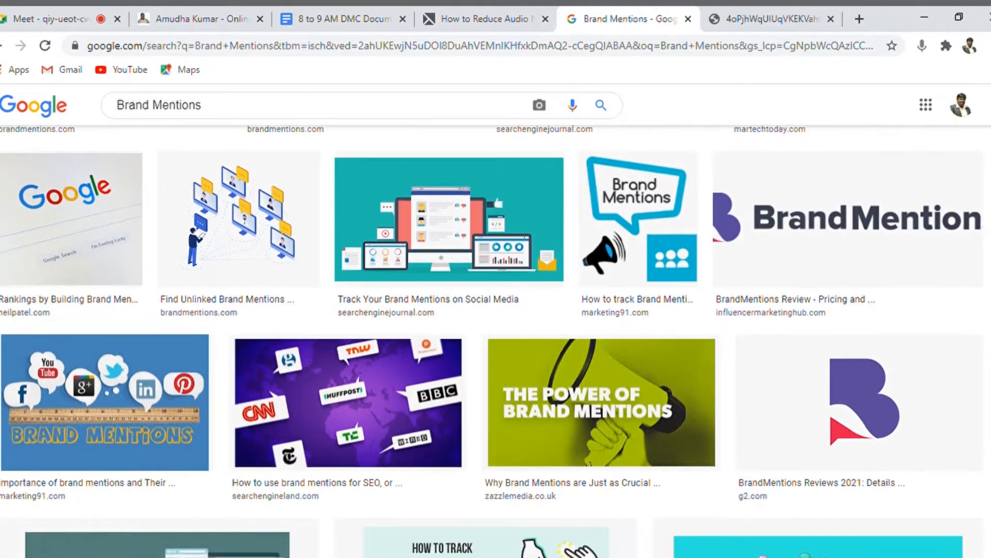
{"action": "scroll", "scroll_direction": "down", "scroll_amount": 3}
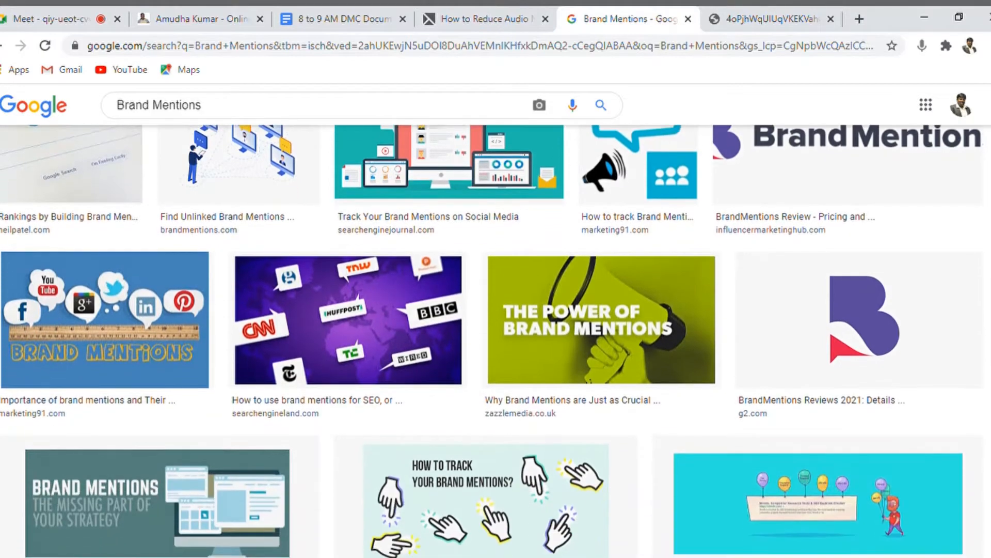
{"action": "scroll", "scroll_direction": "down", "scroll_amount": 3}
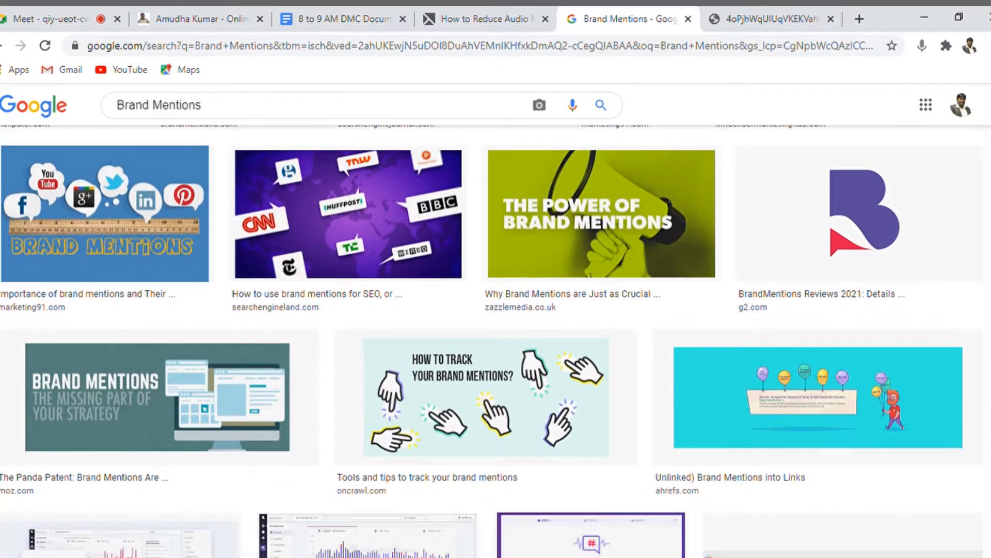
{"action": "scroll", "scroll_direction": "down", "scroll_amount": 3}
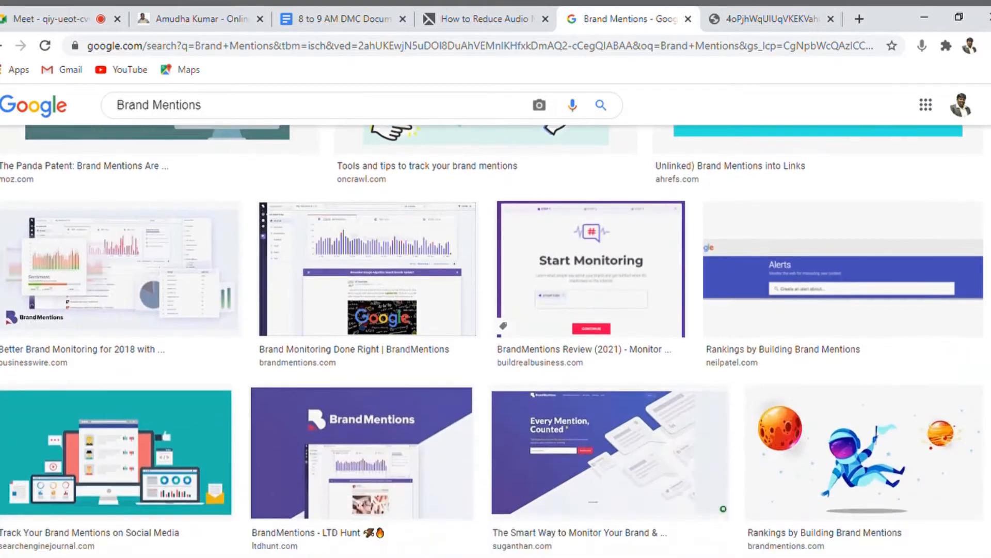
{"action": "scroll", "scroll_direction": "down", "scroll_amount": 3}
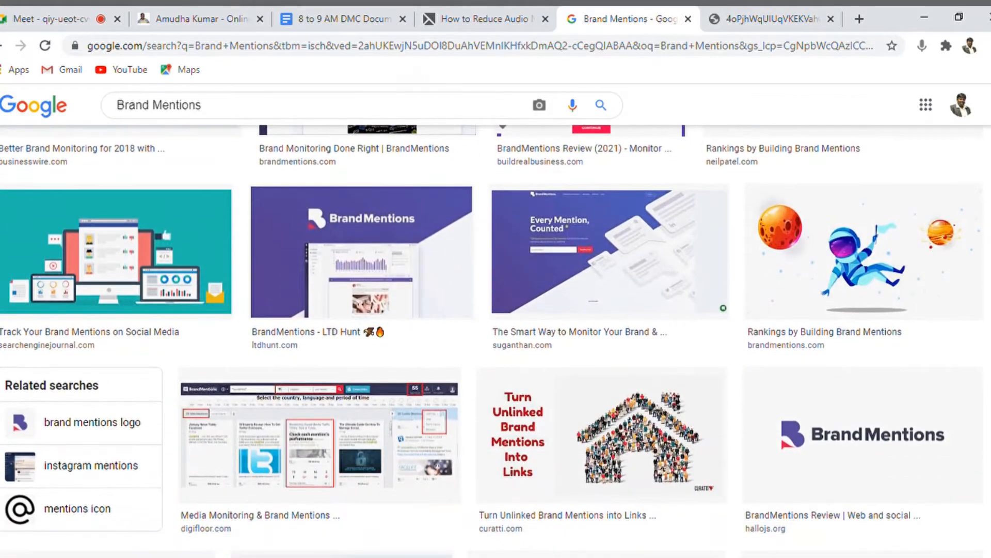
{"action": "scroll", "scroll_direction": "down", "scroll_amount": 3}
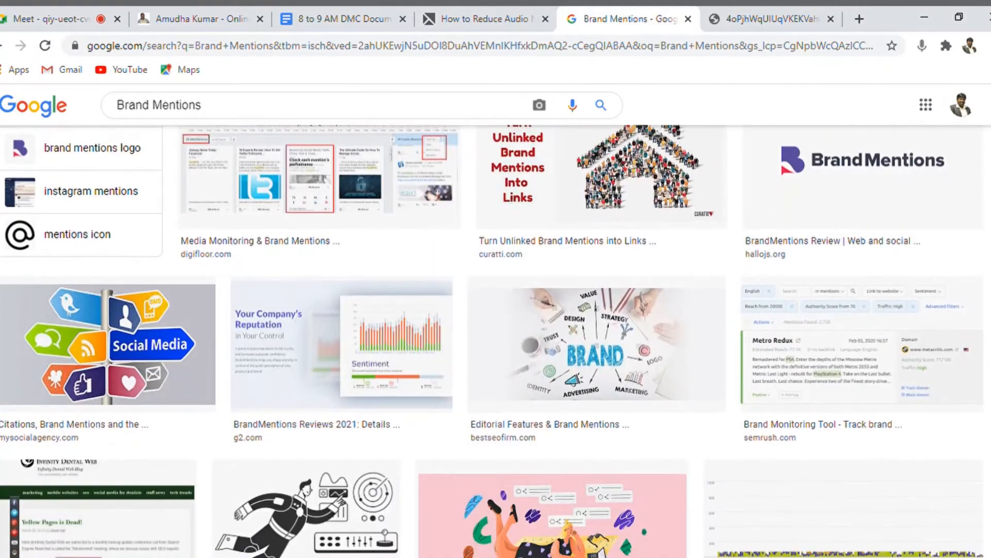
{"action": "scroll", "scroll_direction": "down", "scroll_amount": 3}
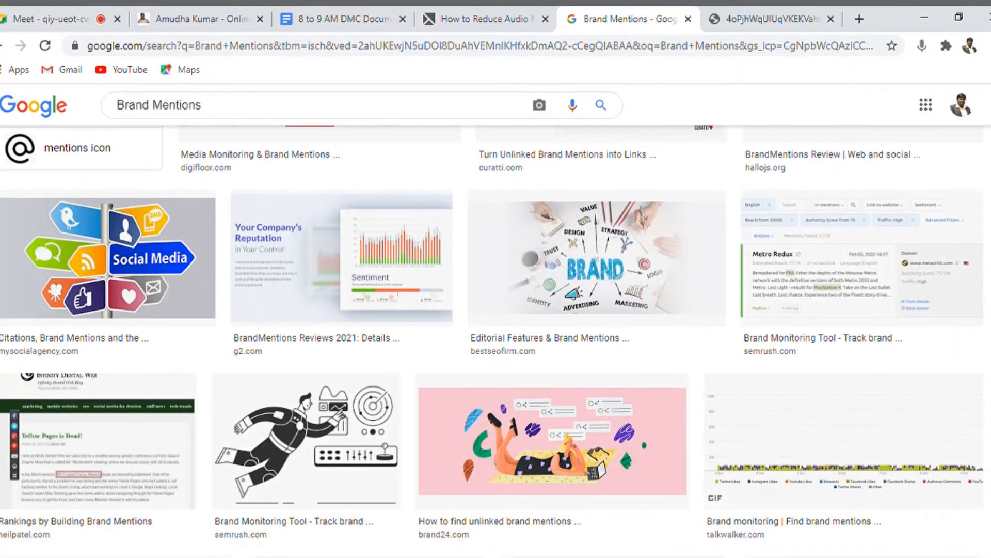
{"action": "scroll", "scroll_direction": "down", "scroll_amount": 3}
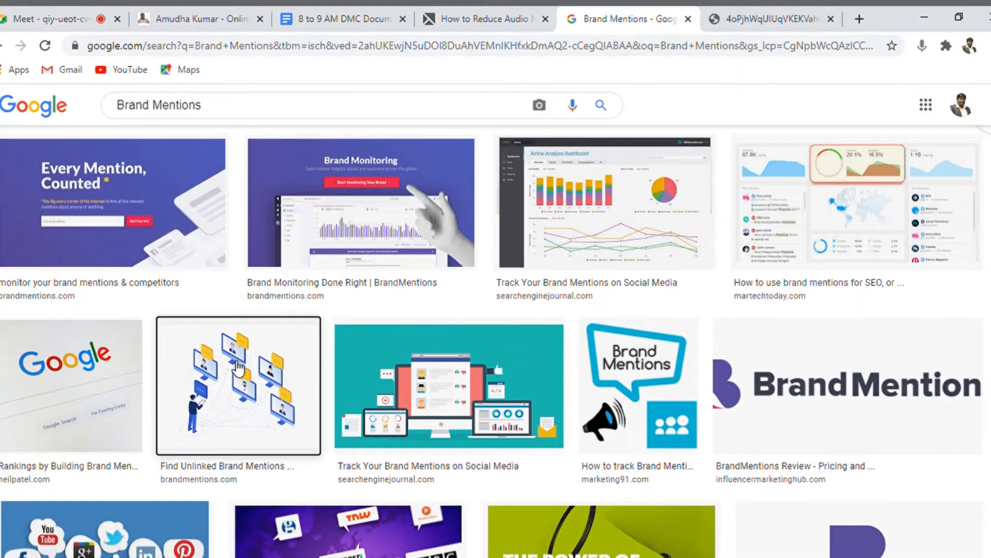
{"action": "left_click", "coordinate": [238, 387]}
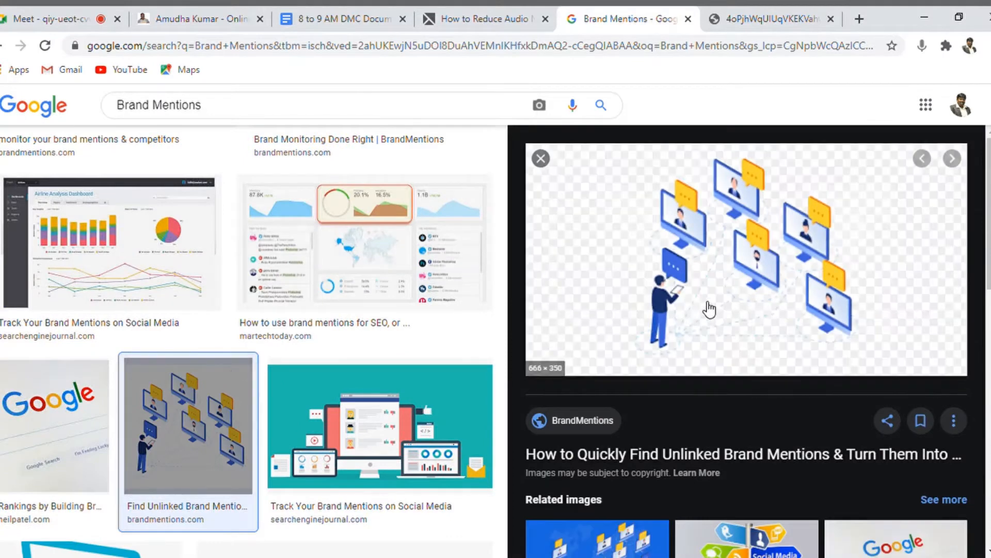
{"action": "mouse_move", "coordinate": [743, 272]}
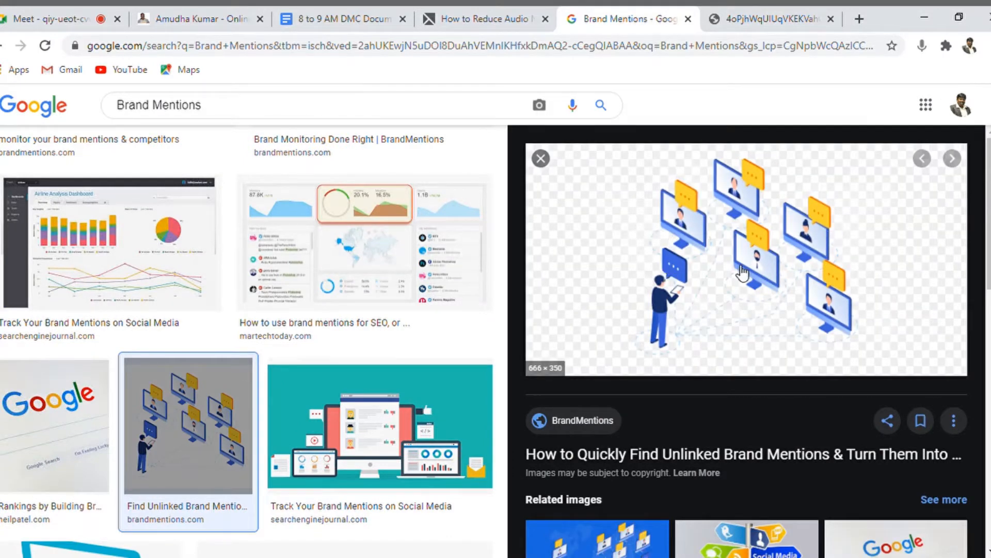
{"action": "mouse_move", "coordinate": [817, 426]}
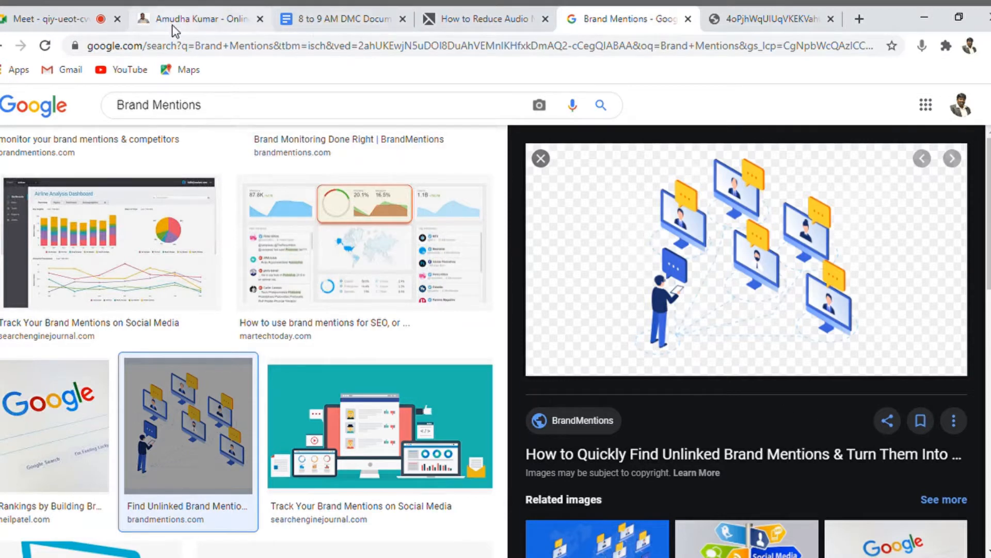
{"action": "left_click", "coordinate": [339, 19]}
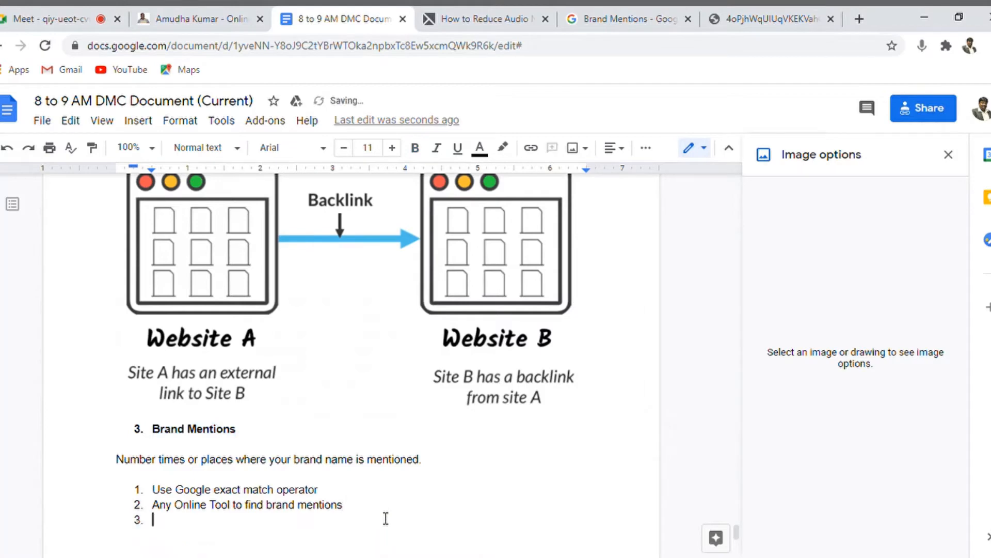
Place the pasted unlinked brand mentions illustration below the list with Break text wrapping
{"action": "scroll", "scroll_direction": "down", "scroll_amount": 3}
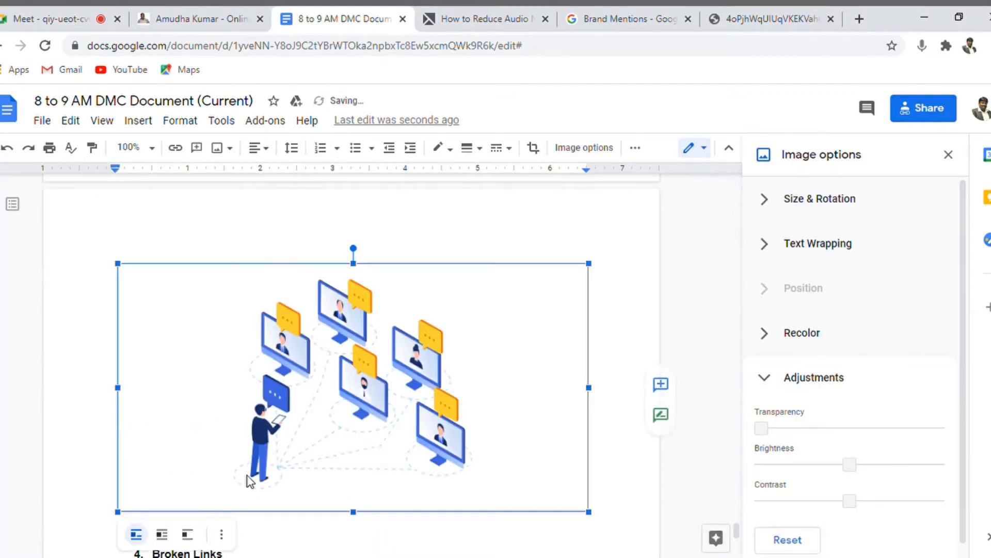
{"action": "mouse_move", "coordinate": [164, 536]}
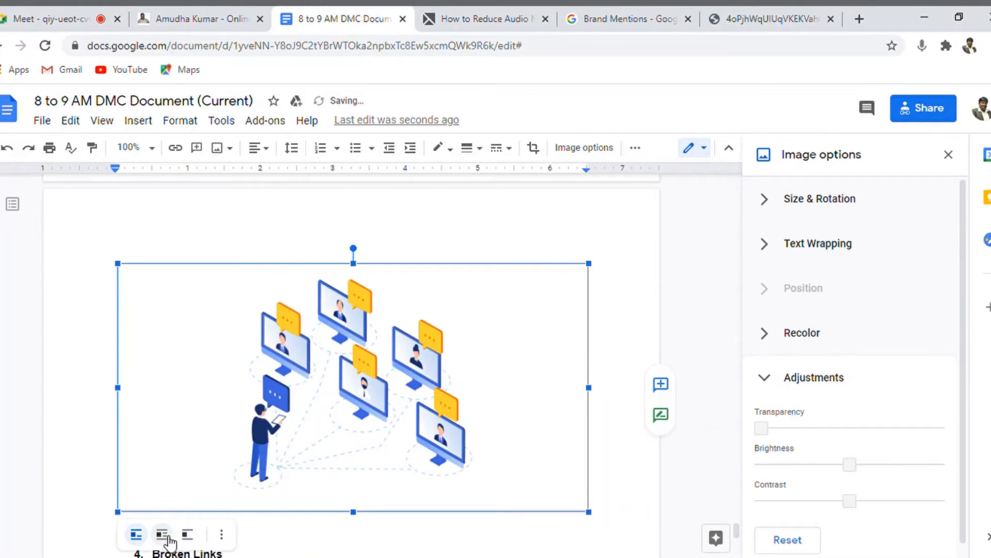
{"action": "left_click", "coordinate": [162, 534]}
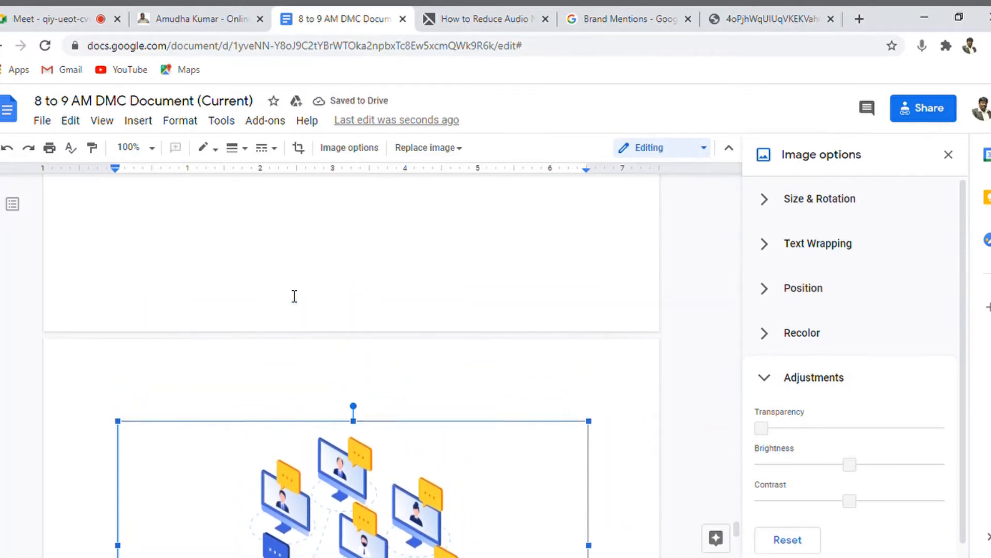
{"action": "scroll", "scroll_direction": "down", "scroll_amount": 3}
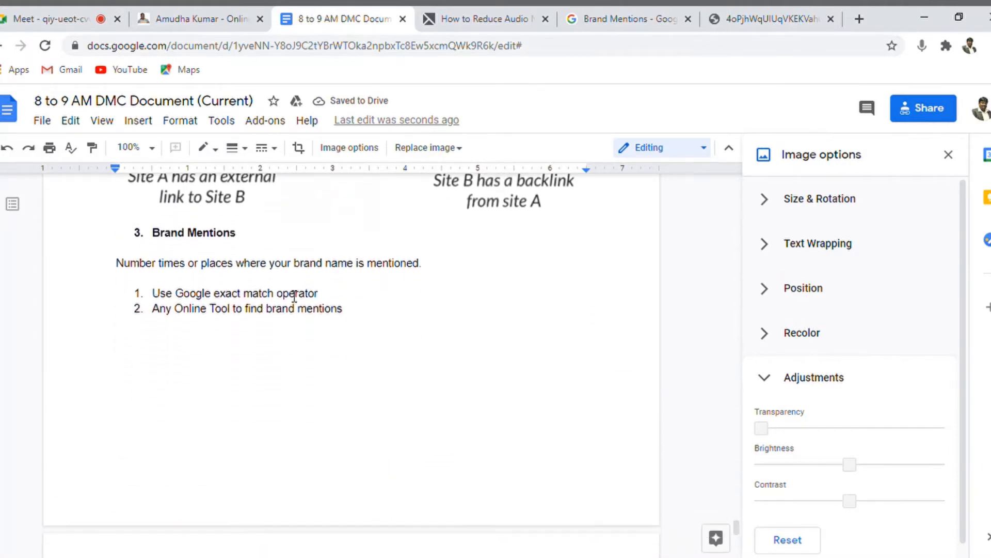
Select 'Use Google exact match operator' in list item 1, then switch to the Brand Mentions results tab
{"action": "left_click", "coordinate": [295, 293]}
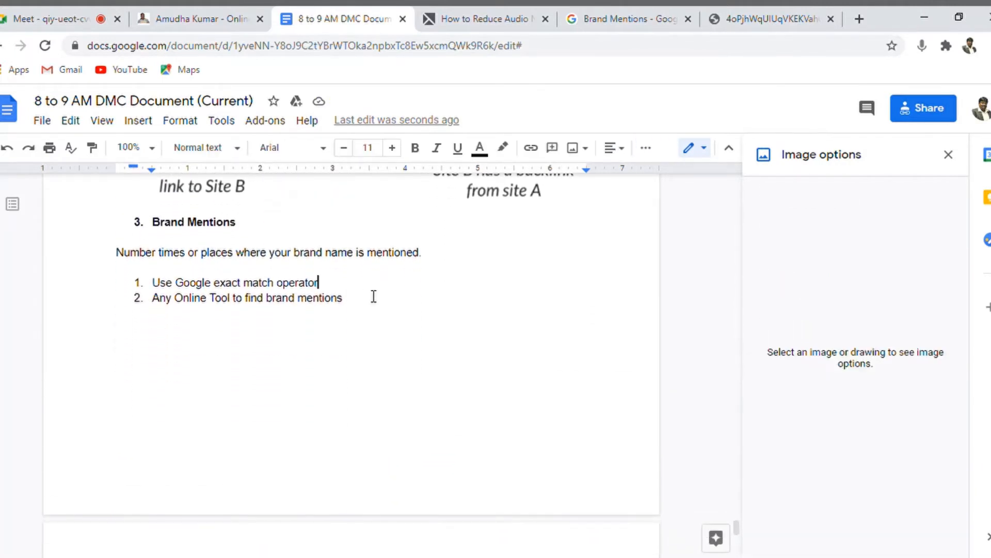
{"action": "left_click_drag", "start_coordinate": [152, 283], "coordinate": [318, 283]}
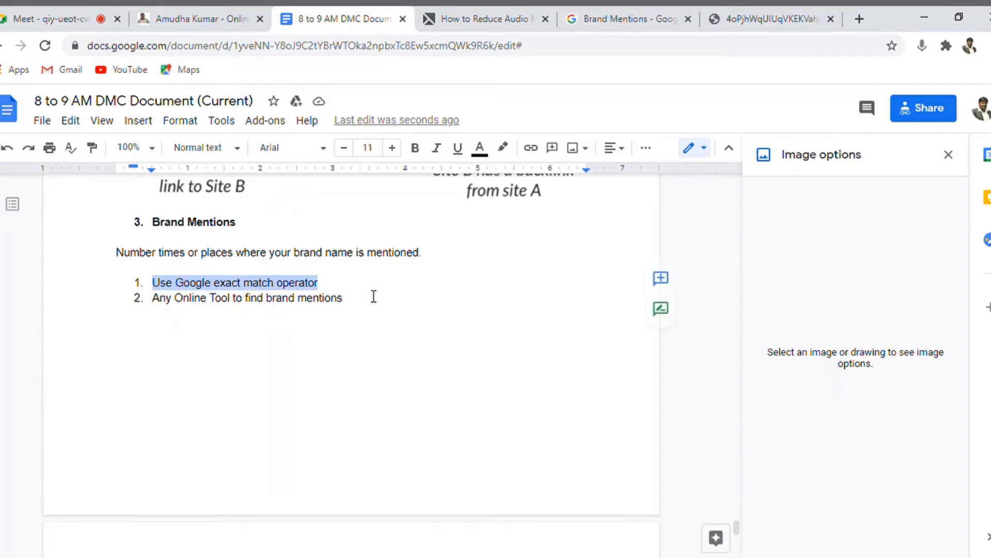
{"action": "left_click", "coordinate": [628, 19]}
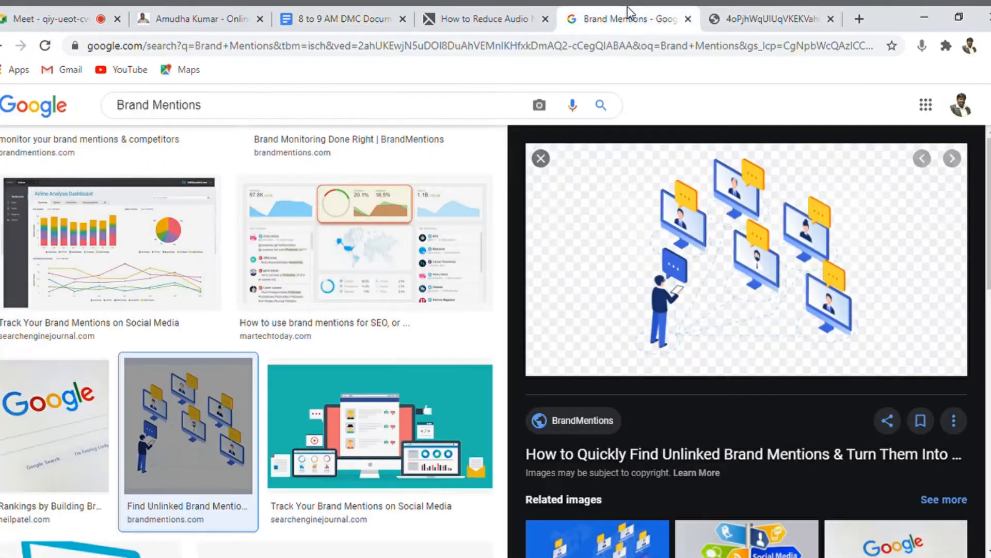
{"action": "mouse_move", "coordinate": [877, 148]}
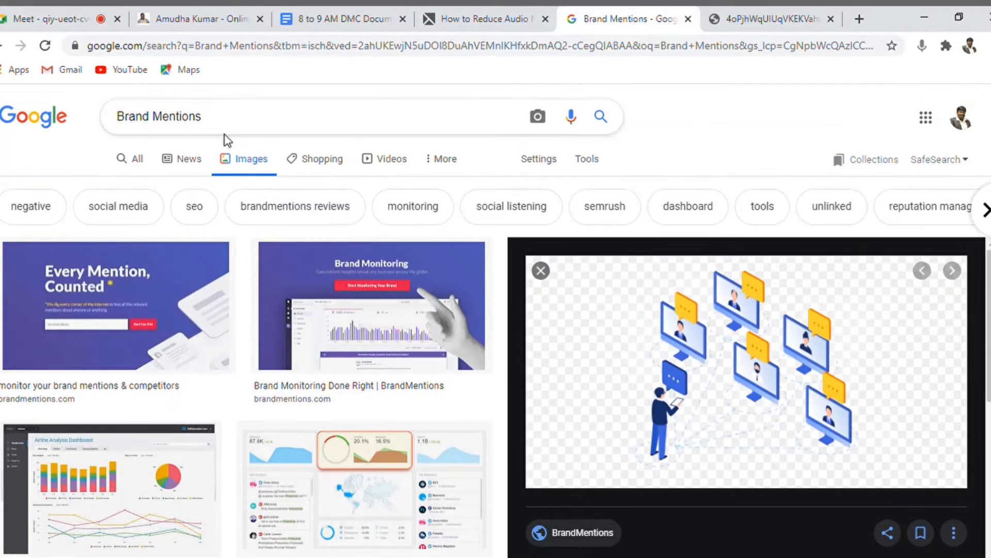
{"action": "left_click", "coordinate": [138, 158]}
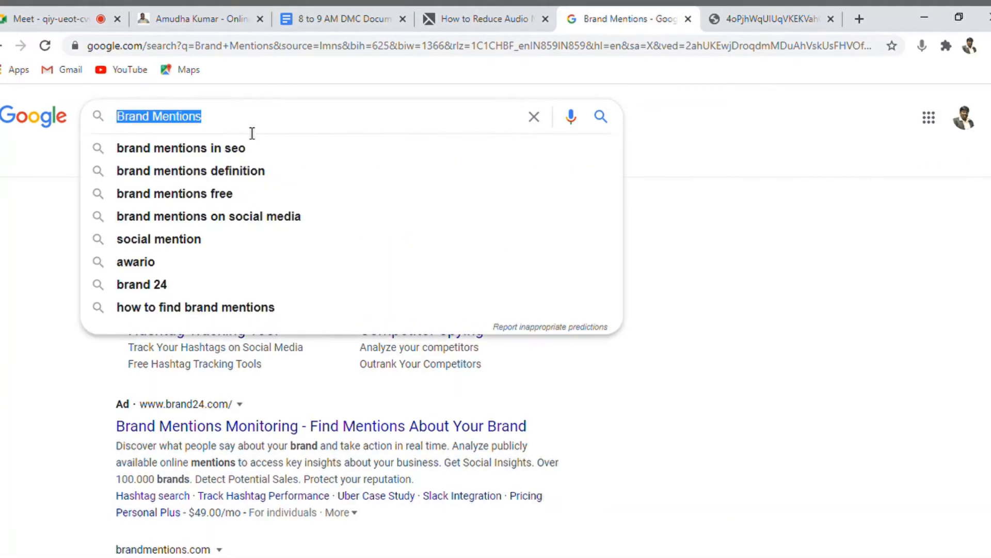
{"action": "type", "text": "Amudhakumar"}
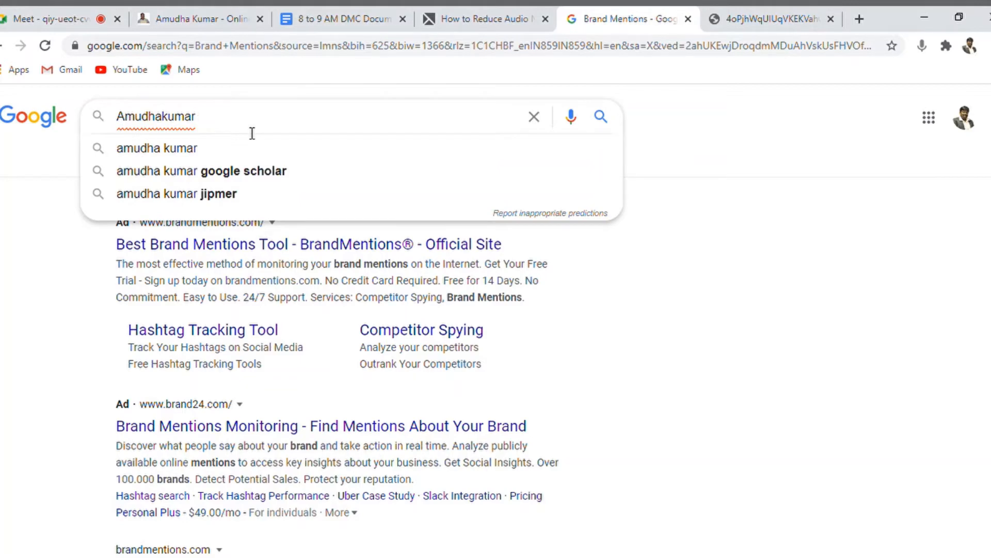
{"action": "type", "text": "\""}
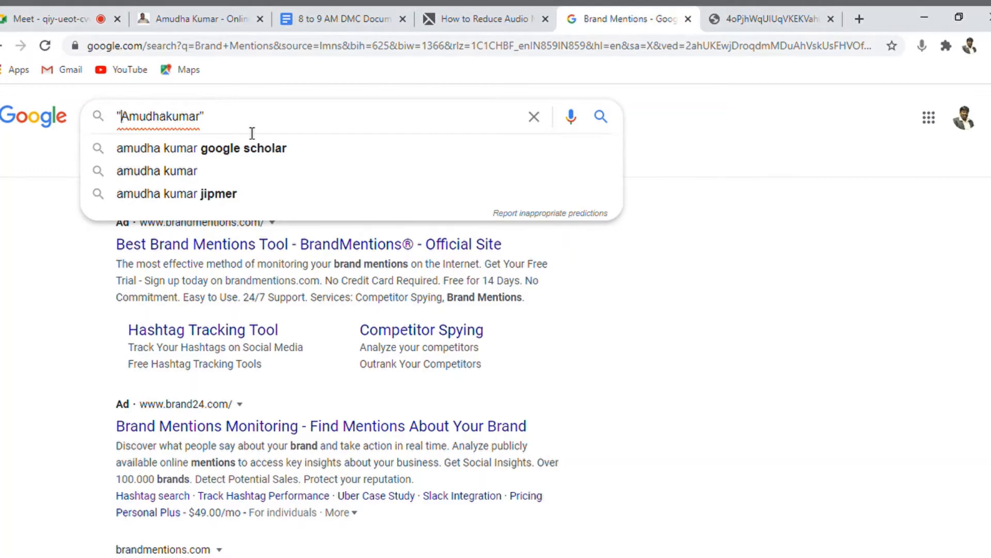
{"action": "key", "text": "Enter"}
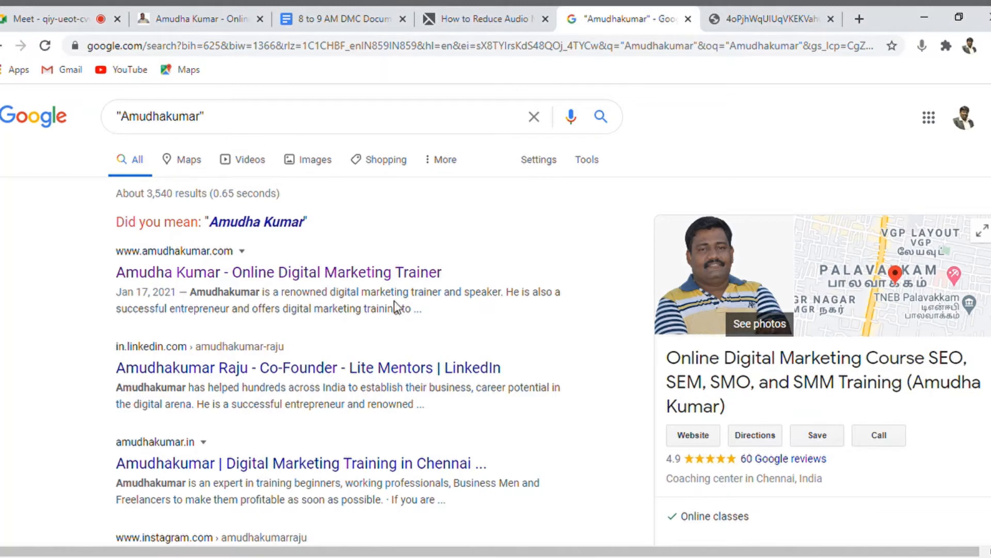
{"action": "mouse_move", "coordinate": [262, 231]}
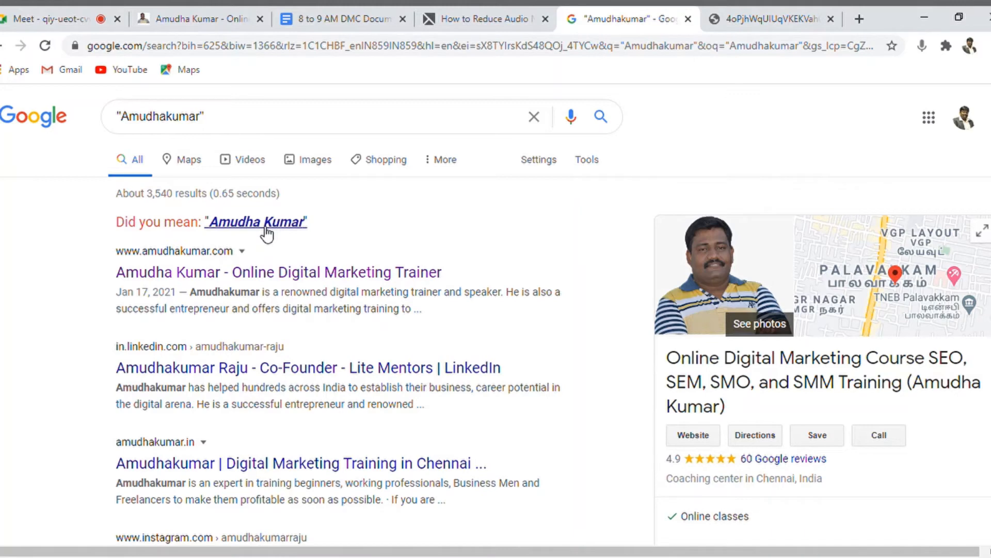
{"action": "left_click", "coordinate": [256, 222]}
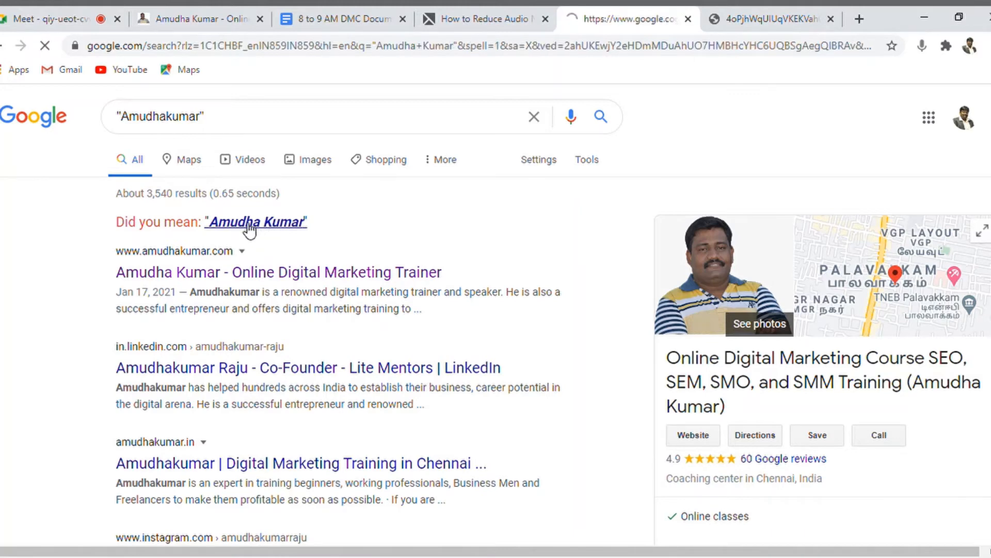
{"action": "left_click", "coordinate": [255, 222]}
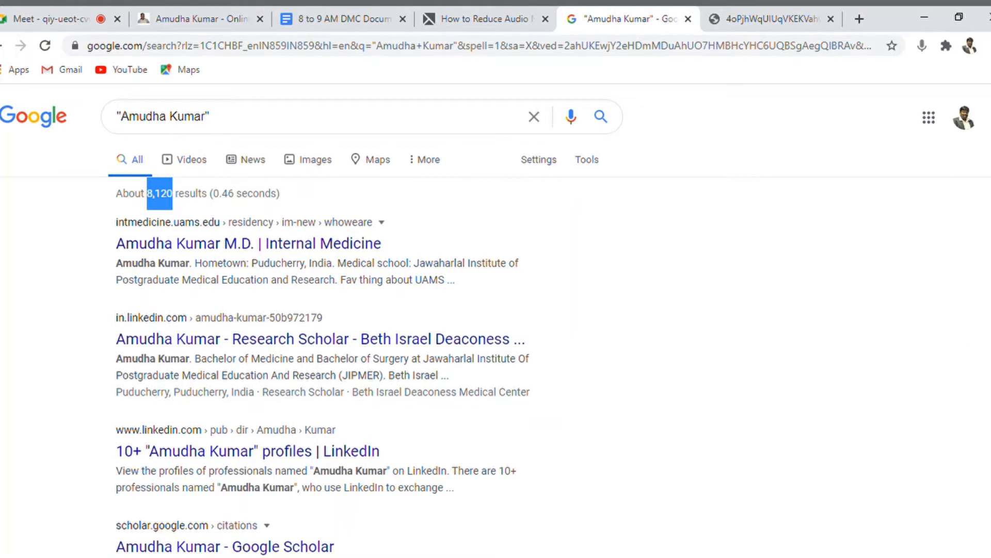
{"action": "scroll", "scroll_direction": "down", "scroll_amount": 3}
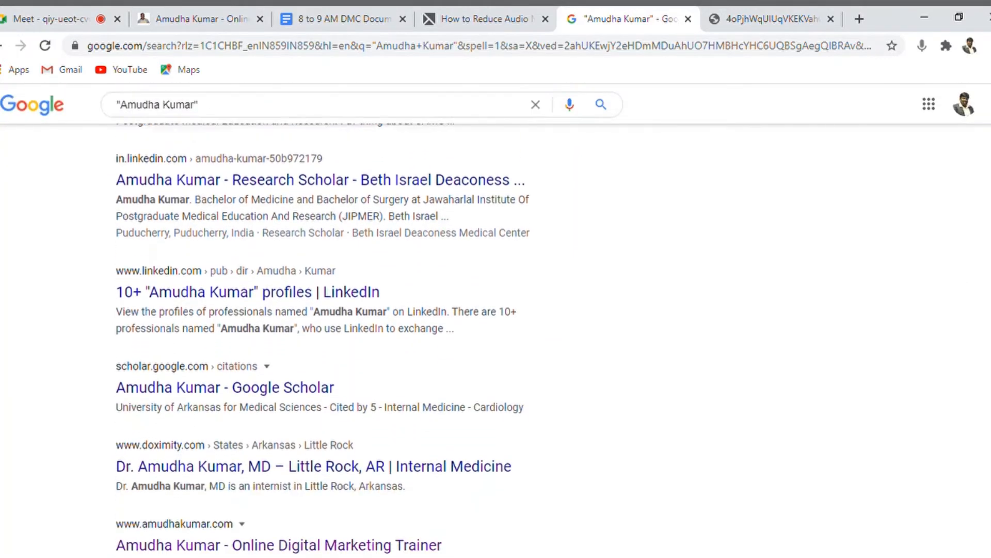
{"action": "scroll", "scroll_direction": "down", "scroll_amount": 3}
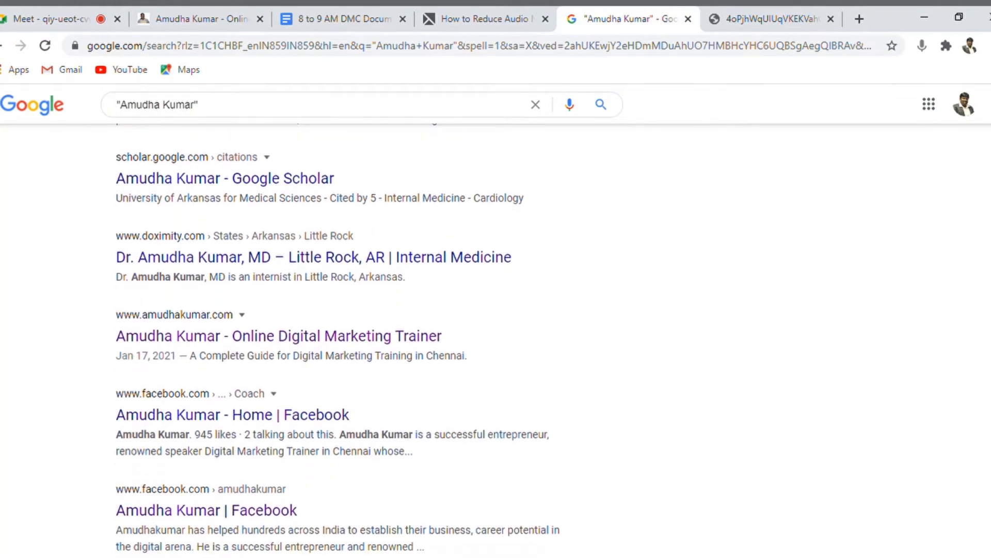
{"action": "scroll", "scroll_direction": "down", "scroll_amount": 3}
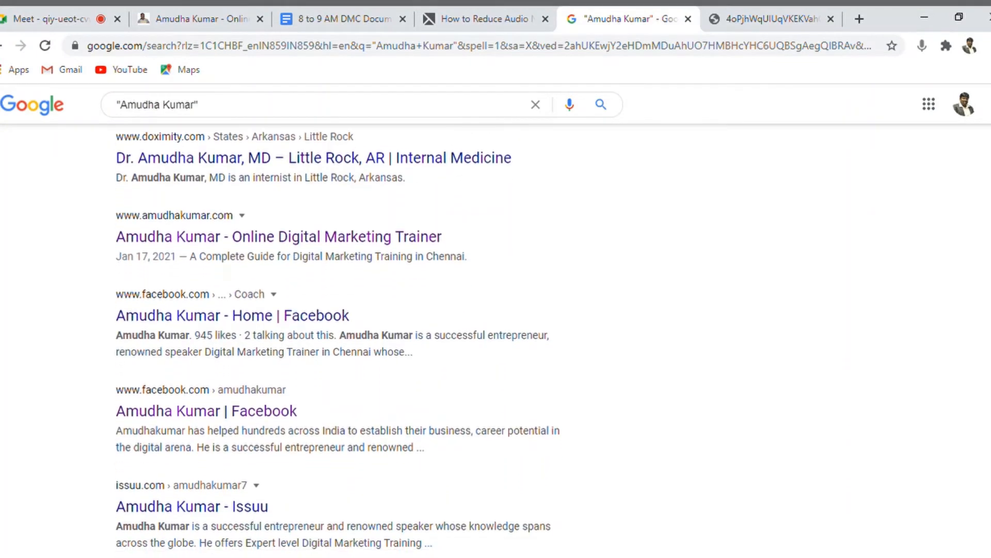
{"action": "scroll", "scroll_direction": "down", "scroll_amount": 3}
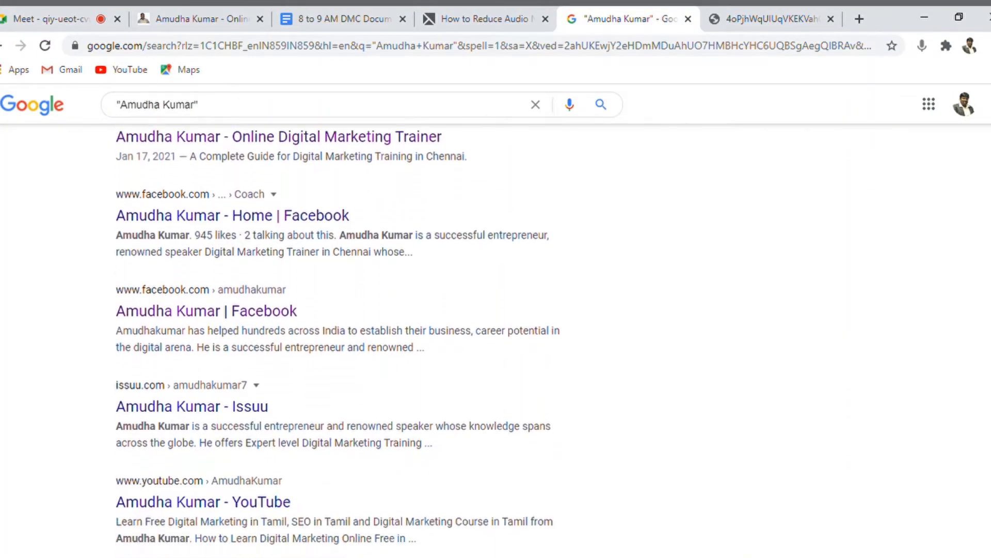
{"action": "scroll", "scroll_direction": "down", "scroll_amount": 3}
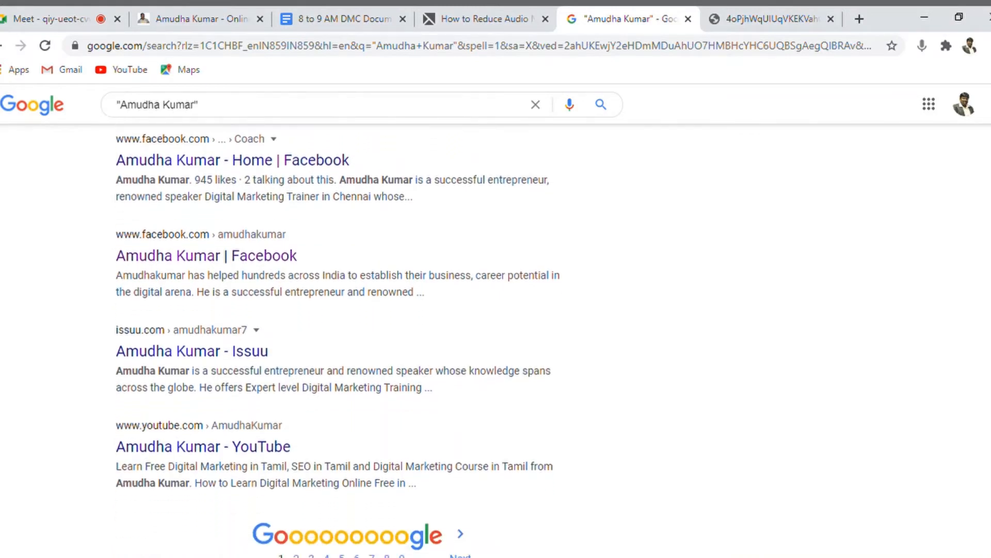
{"action": "scroll", "scroll_direction": "down", "scroll_amount": 3}
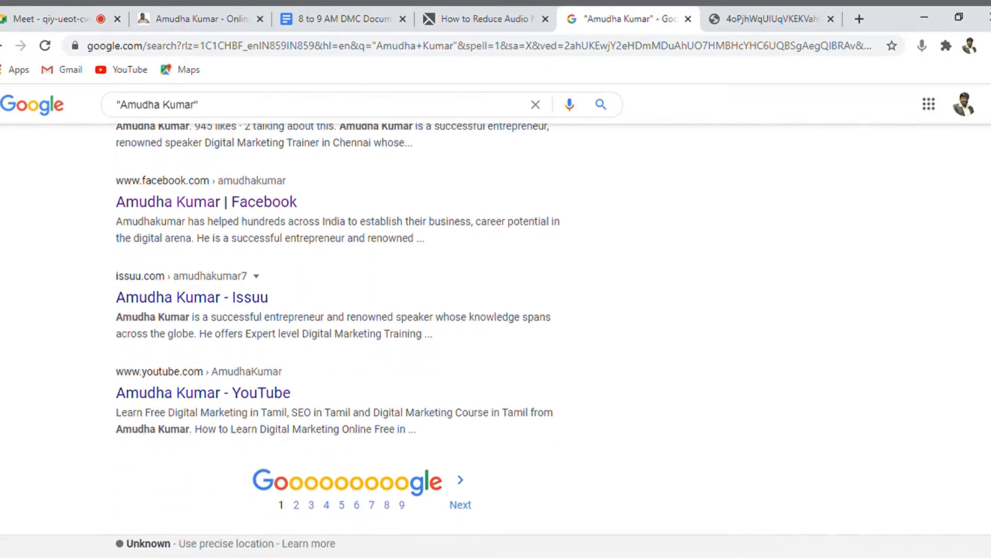
{"action": "scroll", "scroll_direction": "up", "scroll_amount": 3}
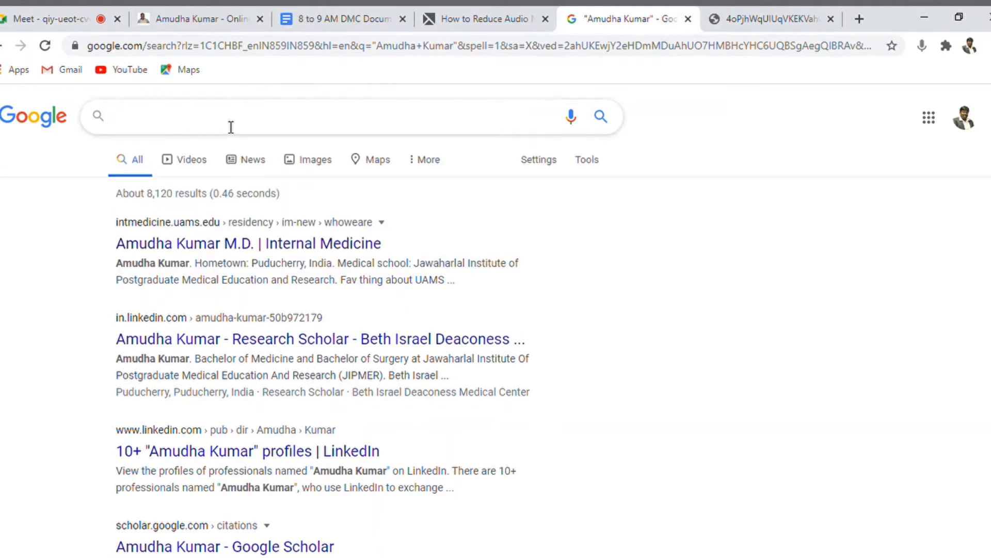
Run an exact-match Google search for "jio", showing about 79,500,000 results
{"action": "type", "text": "\"jio"}
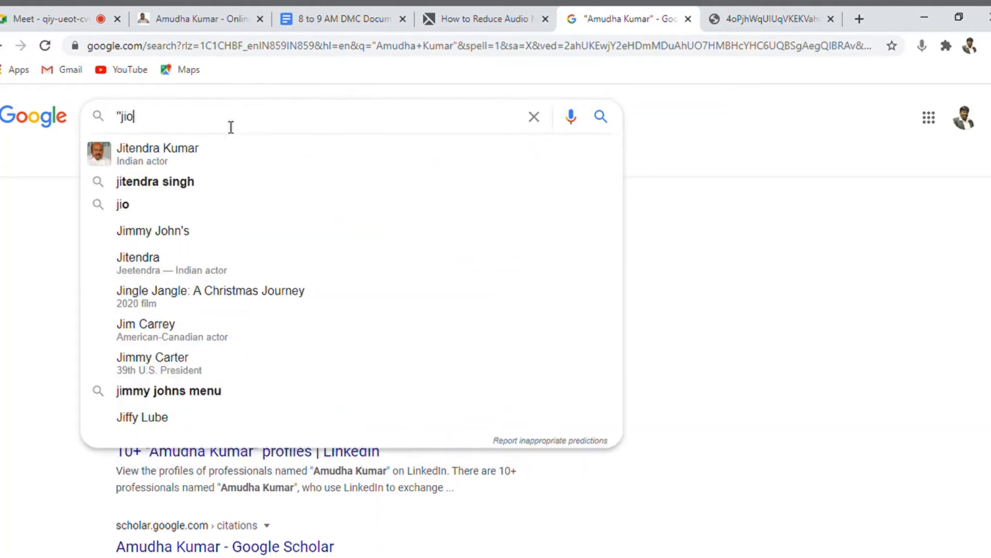
{"action": "key", "text": "Enter"}
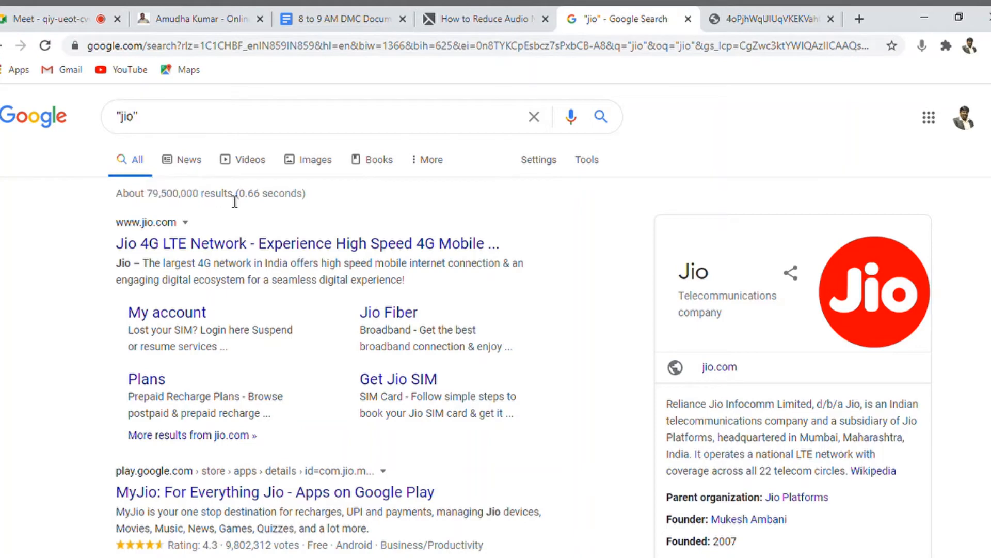
{"action": "mouse_move", "coordinate": [205, 202]}
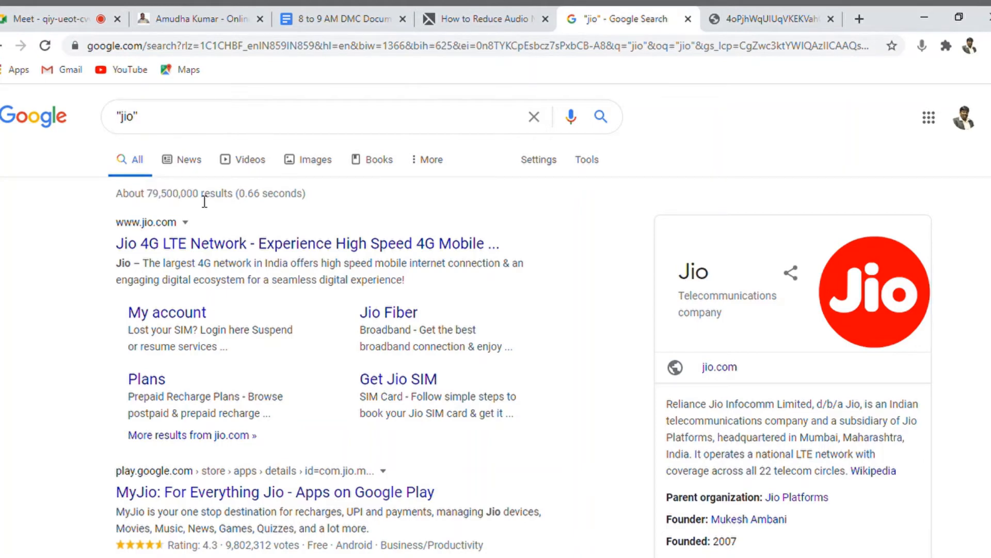
{"action": "mouse_move", "coordinate": [156, 200]}
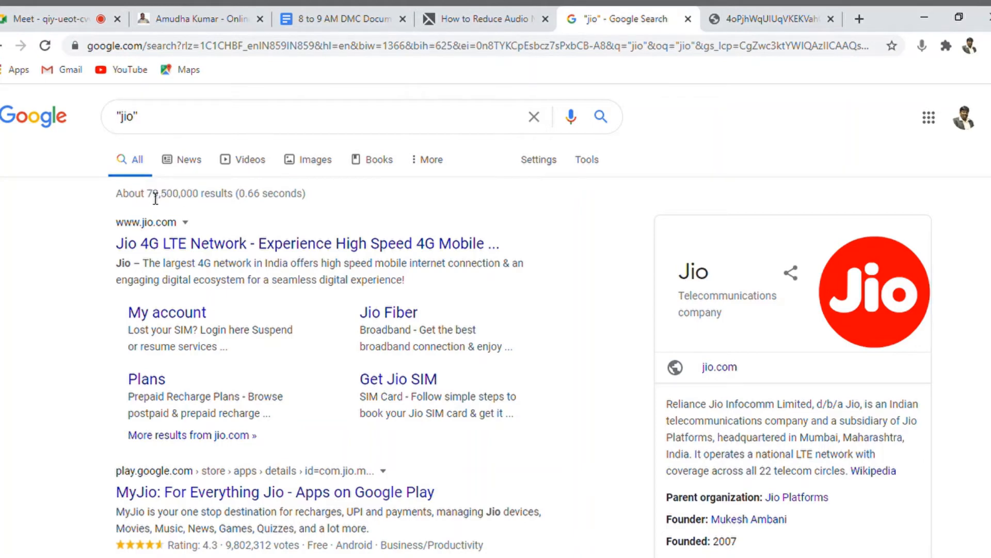
{"action": "mouse_move", "coordinate": [291, 211]}
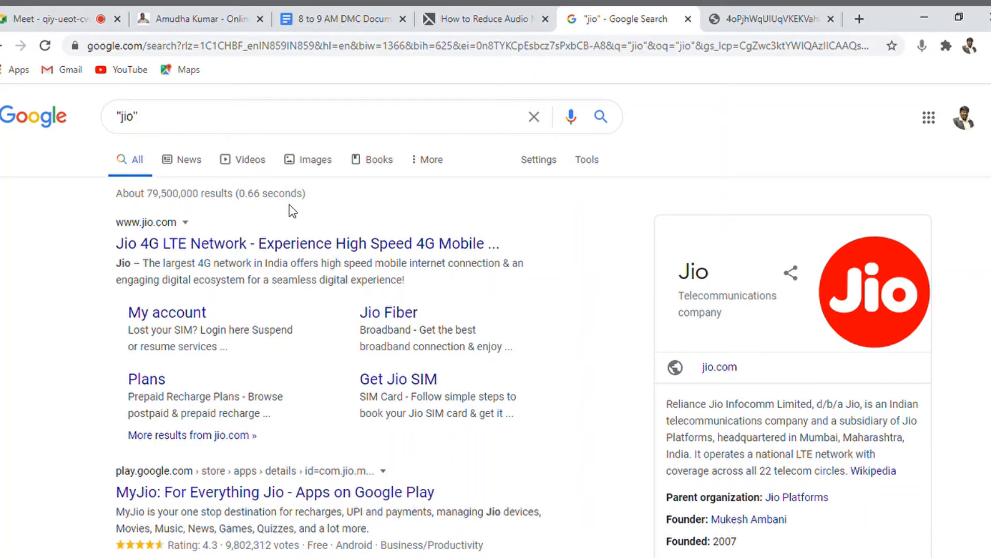
Replace the query with "kiamia" in quotes and run the exact-match search
{"action": "left_click", "coordinate": [127, 116]}
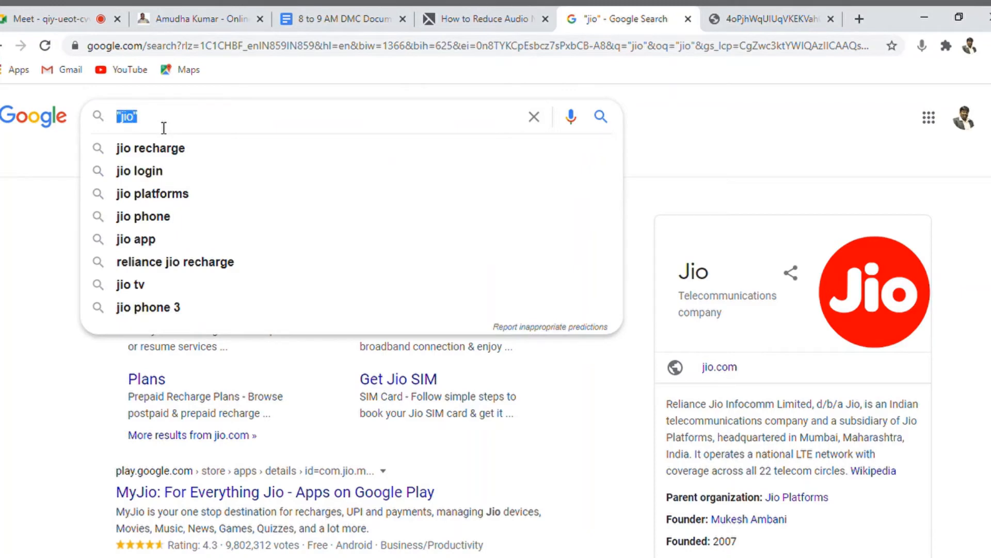
{"action": "type", "text": "kiamia"}
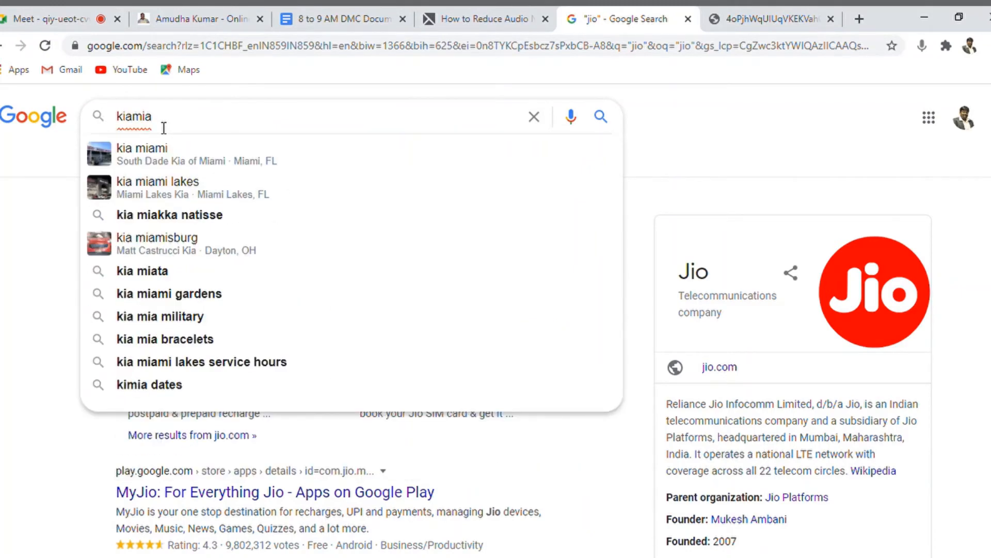
{"action": "type", "text": "\""}
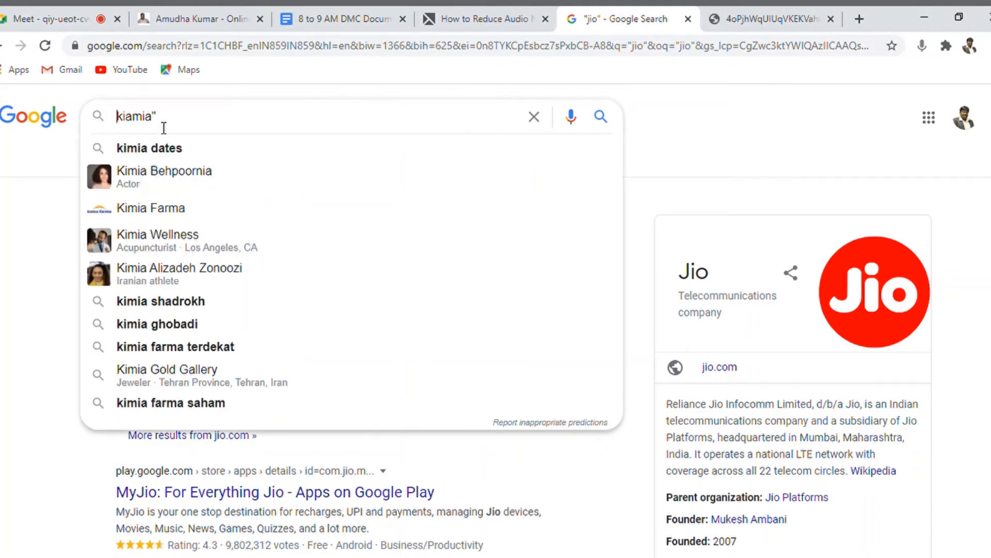
{"action": "key", "text": "Enter"}
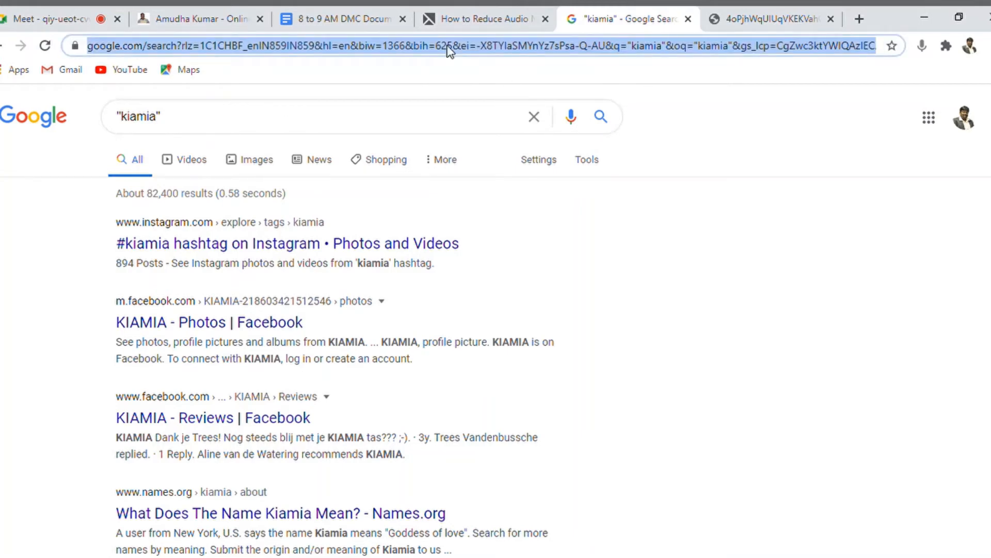
Search 'brand mentions tool free' and open the Mentionlytics free brand monitoring result
{"action": "type", "text": "use tools"}
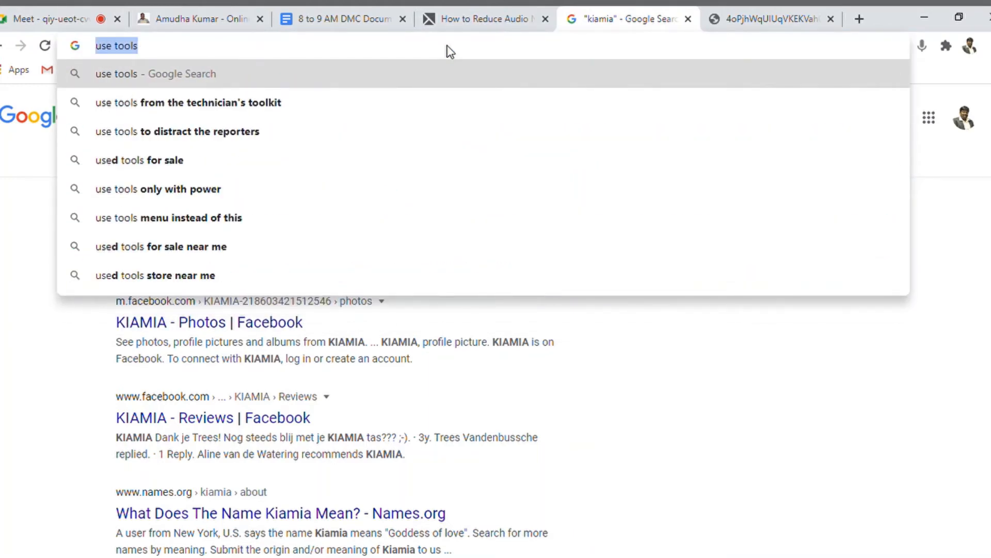
{"action": "type", "text": "brand Mentions"}
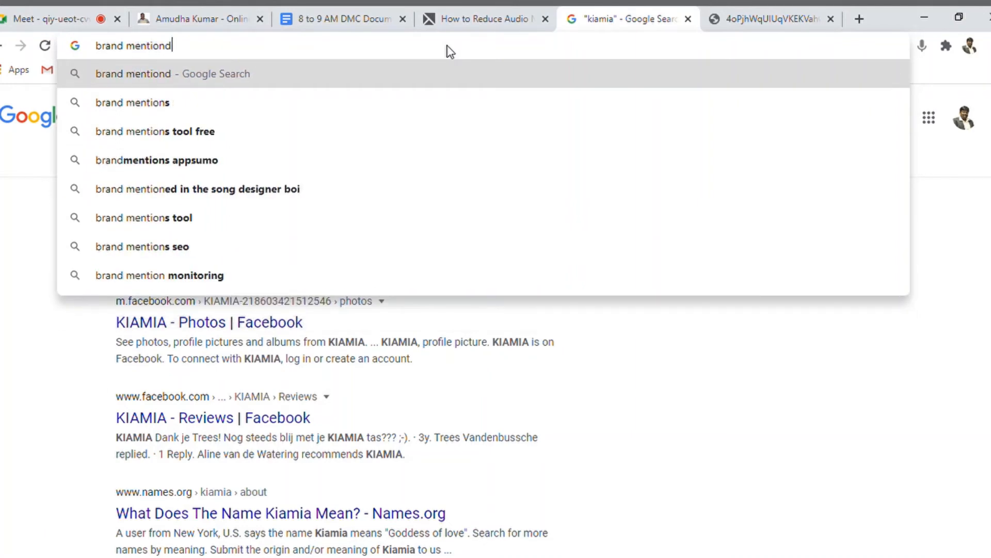
{"action": "left_click", "coordinate": [156, 160]}
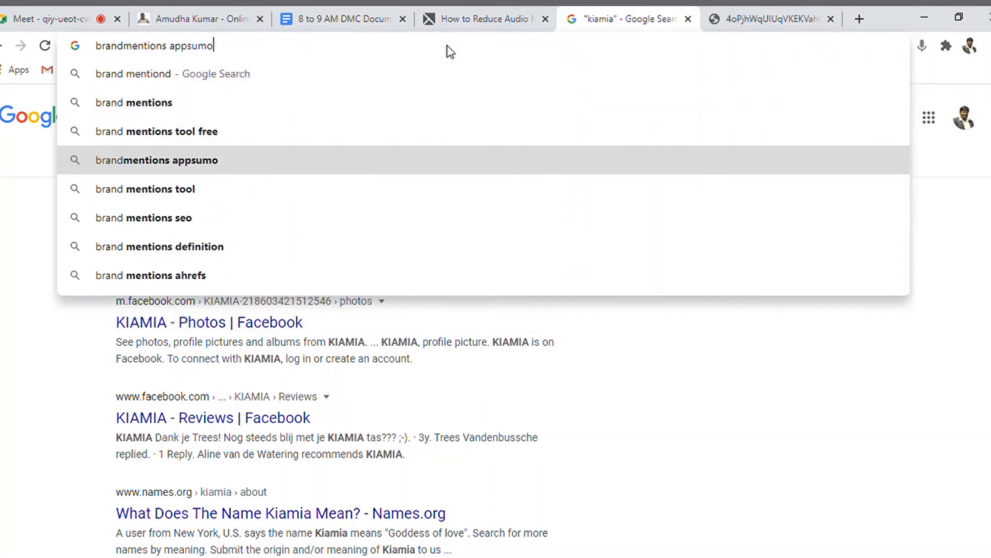
{"action": "left_click", "coordinate": [156, 131]}
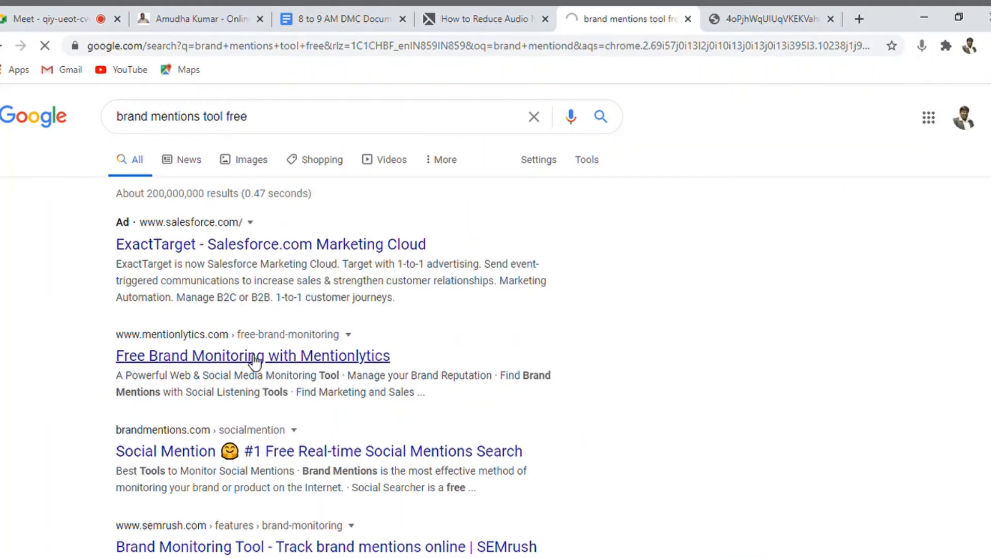
{"action": "left_click", "coordinate": [252, 355]}
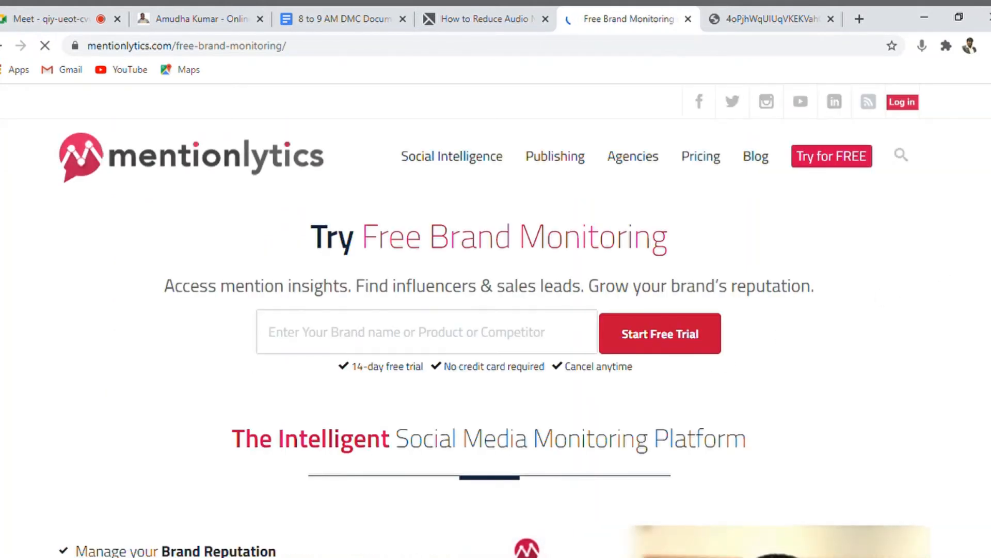
Enter the brand name 'Amudha Kumar' and start the Mentionlytics free trial
{"action": "scroll", "scroll_direction": "down", "scroll_amount": 3}
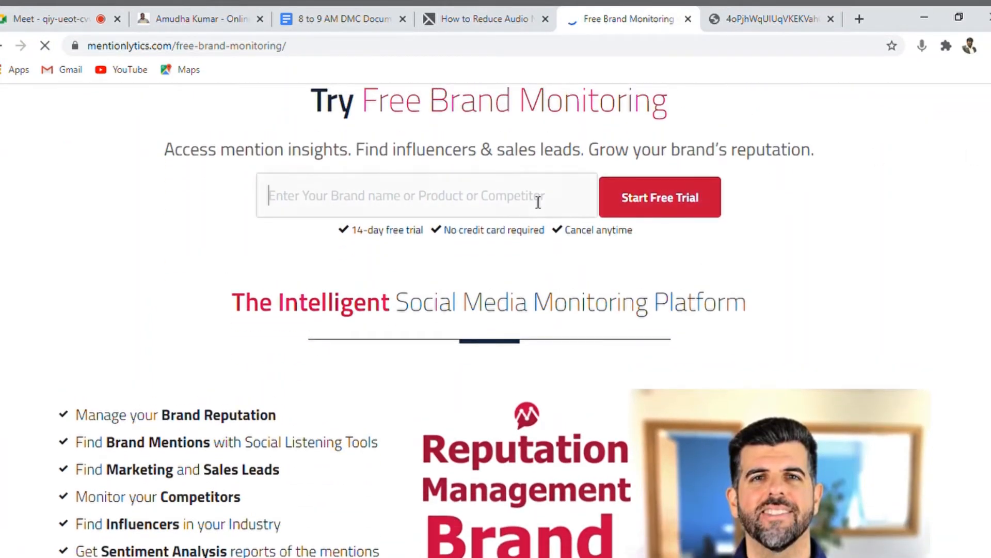
{"action": "type", "text": "Amudhak"}
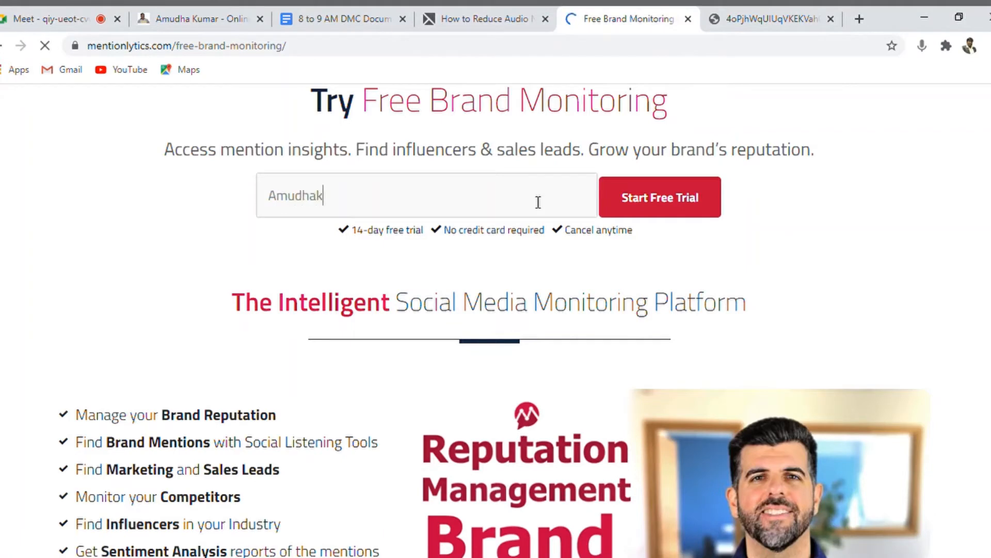
{"action": "type", "text": "umar"}
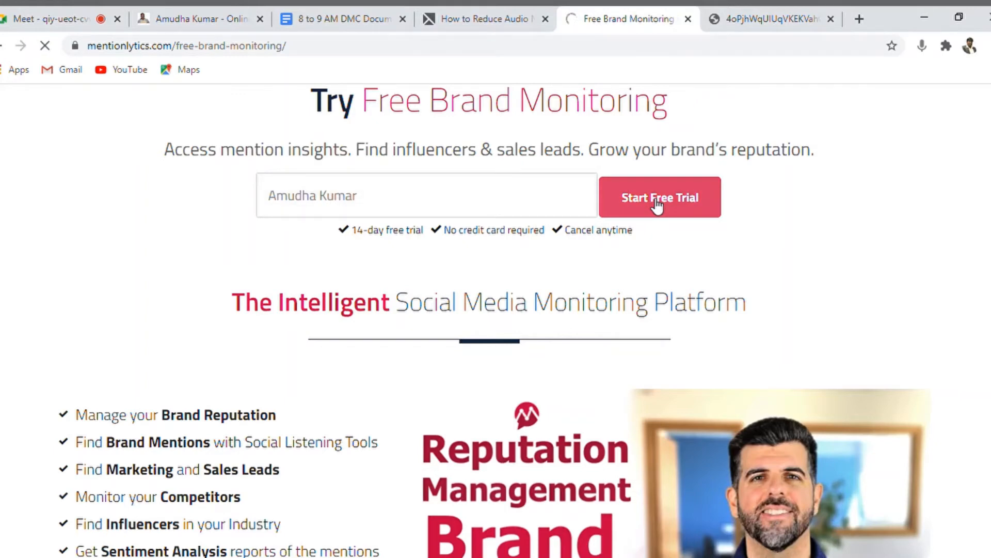
{"action": "left_click", "coordinate": [660, 197]}
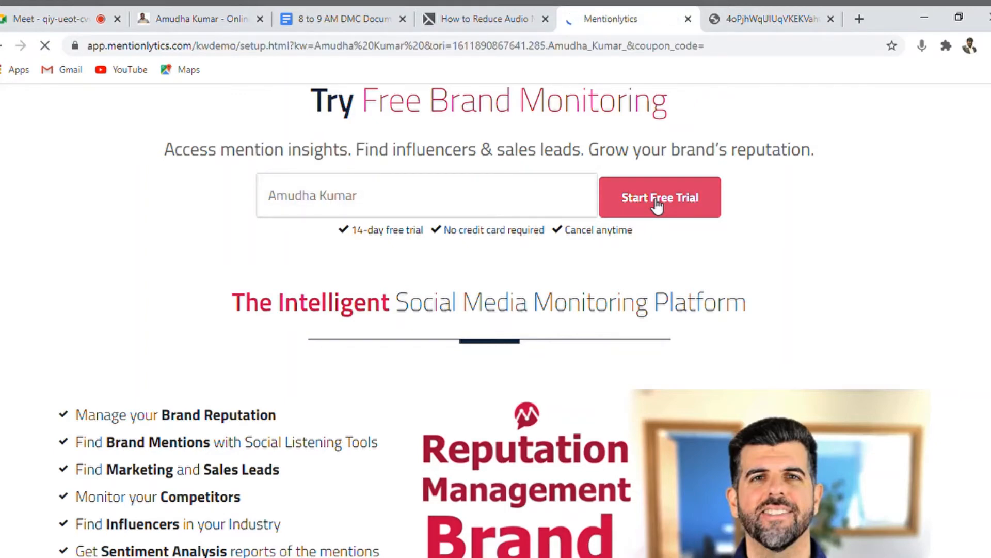
{"action": "left_click", "coordinate": [660, 197]}
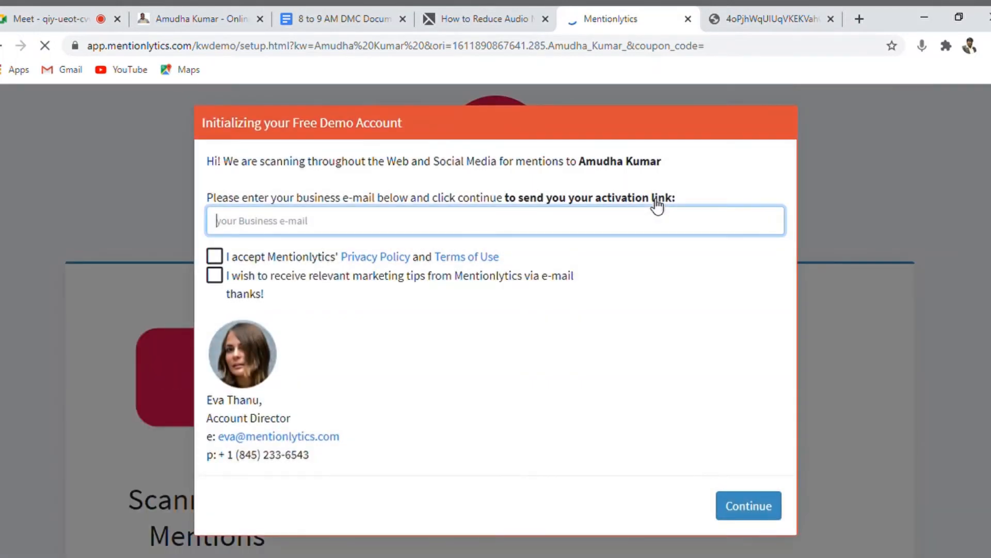
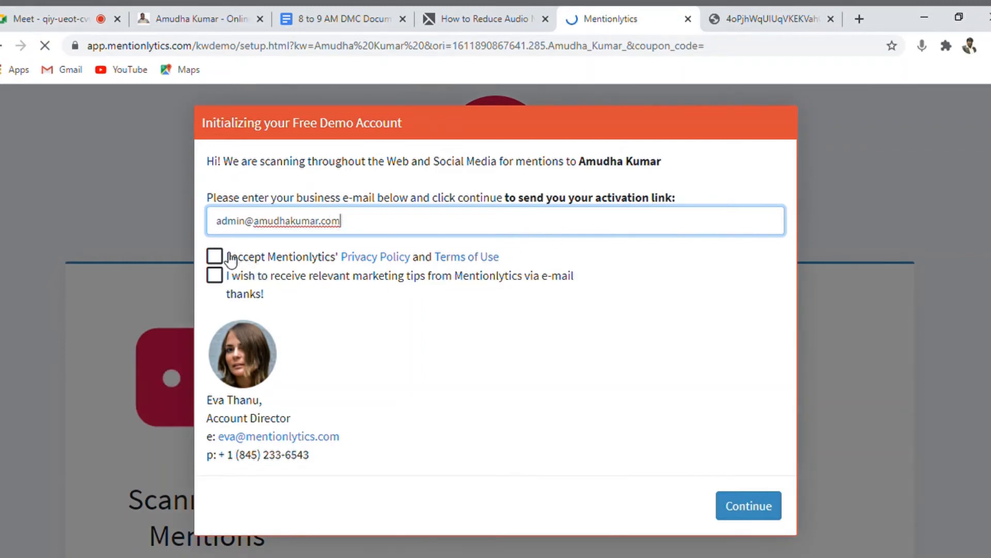
Enter the business e-mail, accept the privacy policy and terms, and request the activation link
{"action": "left_click", "coordinate": [215, 276]}
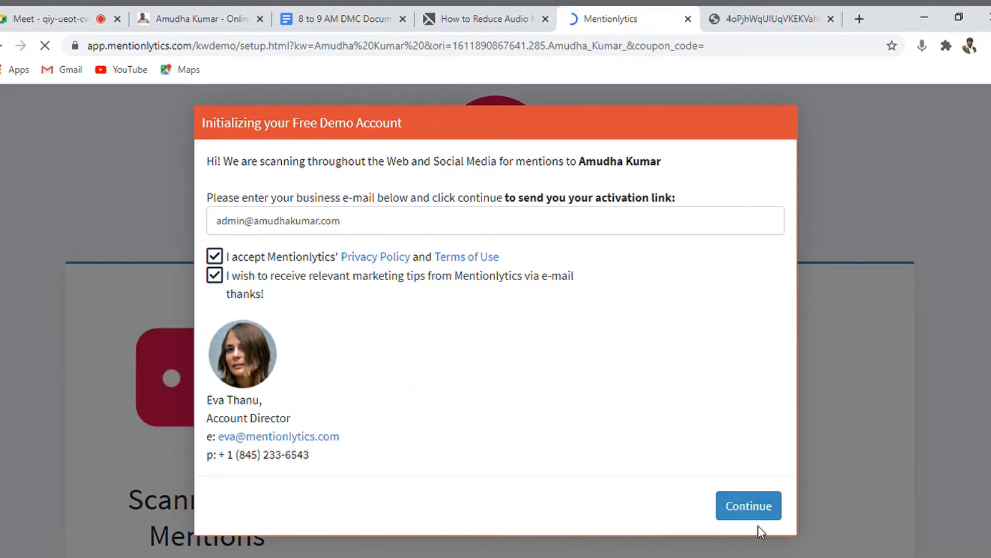
{"action": "left_click", "coordinate": [748, 505]}
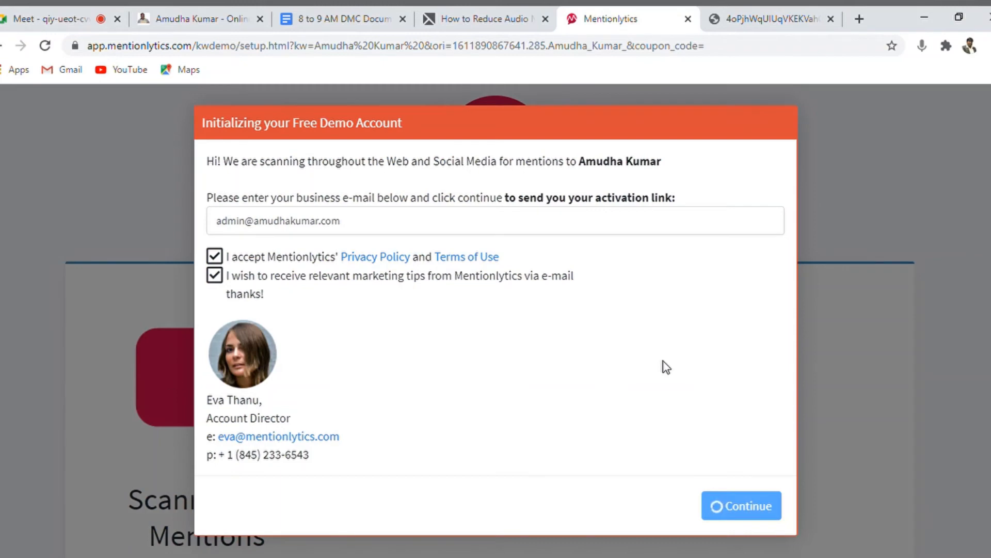
{"action": "left_click", "coordinate": [741, 505]}
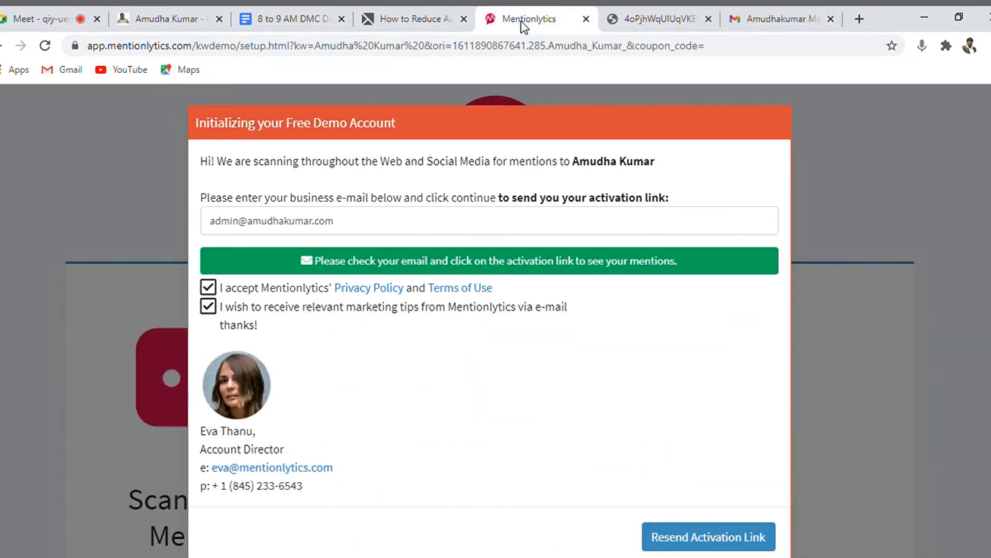
Open the Mentionlytics Demo Activation e-mail in Gmail and follow its app.mentionlytics.com link
{"action": "left_click", "coordinate": [770, 19]}
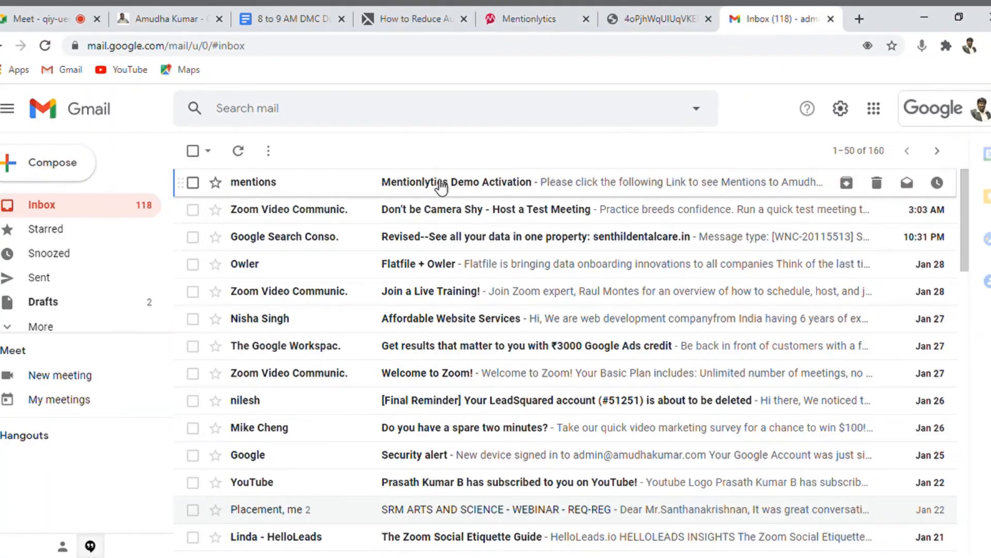
{"action": "left_click", "coordinate": [443, 186]}
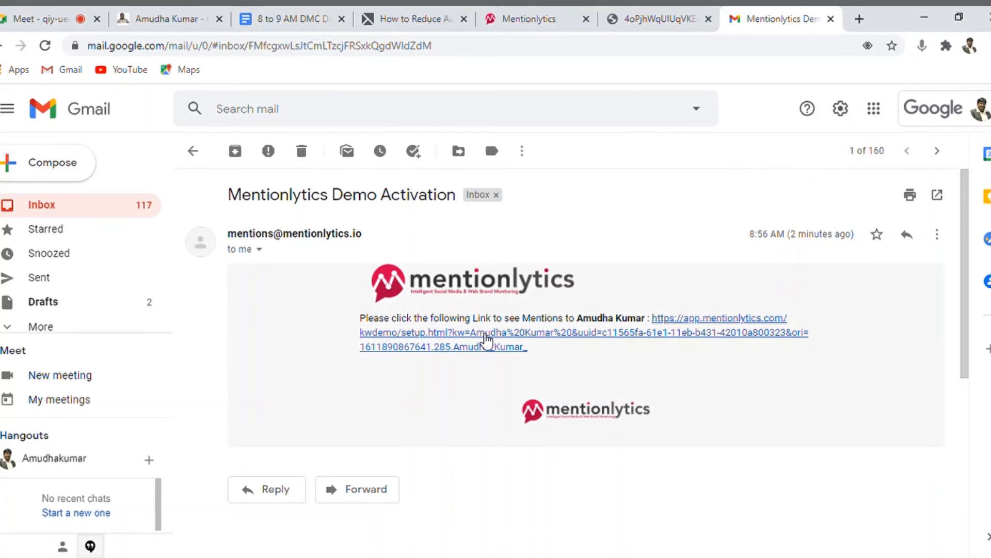
{"action": "mouse_move", "coordinate": [725, 323]}
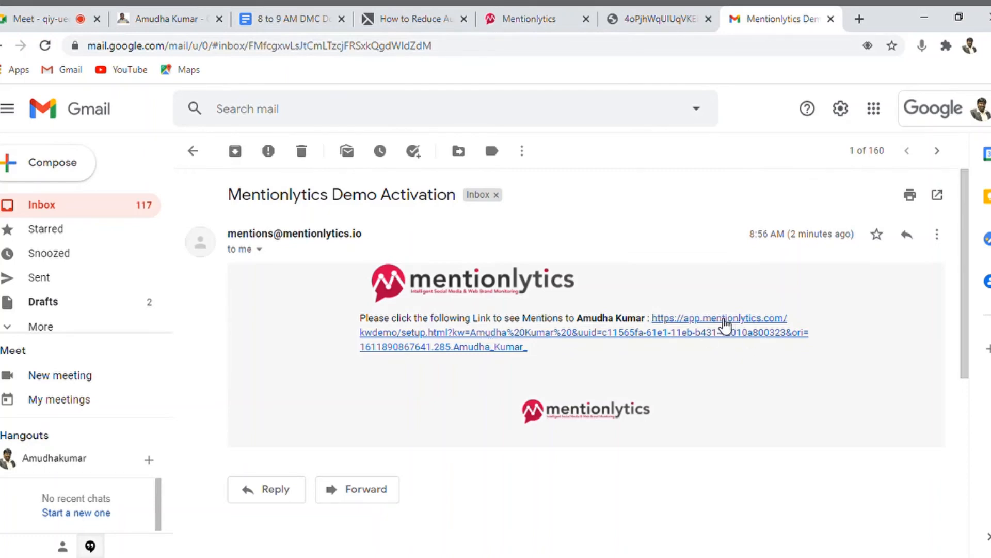
{"action": "left_click", "coordinate": [720, 318]}
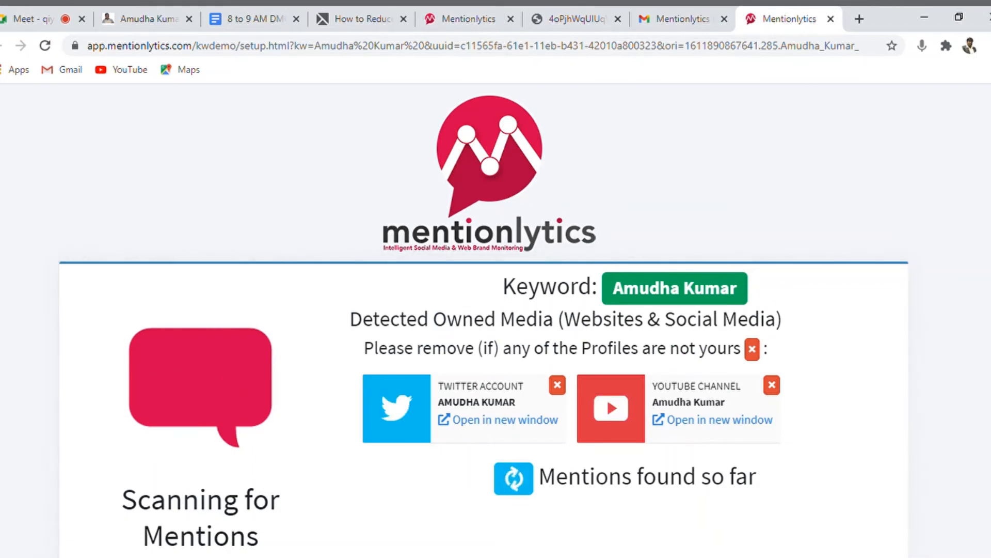
Scroll the setup page while scanning to view mentions found and sample mentions detected
{"action": "scroll", "scroll_direction": "down", "scroll_amount": 3}
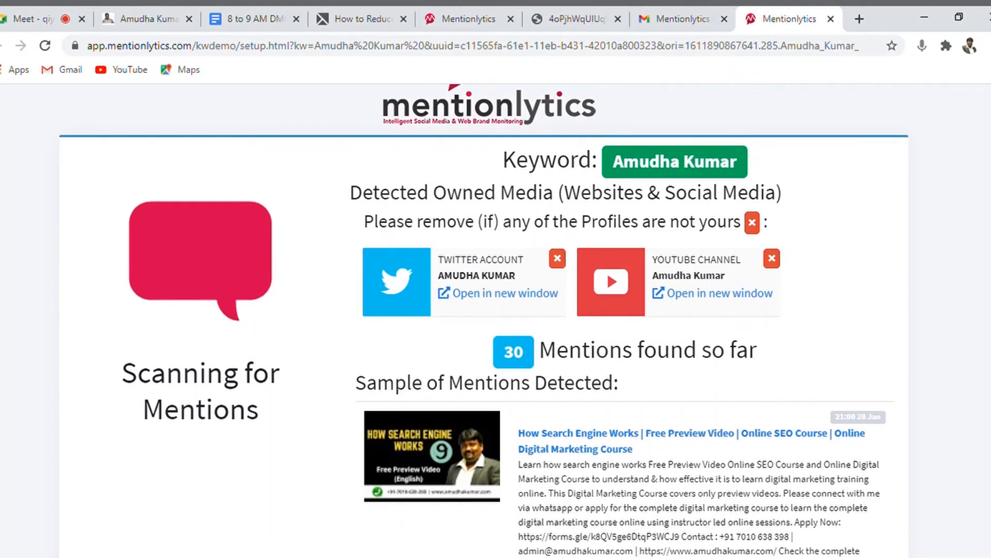
{"action": "scroll", "scroll_direction": "down", "scroll_amount": 3}
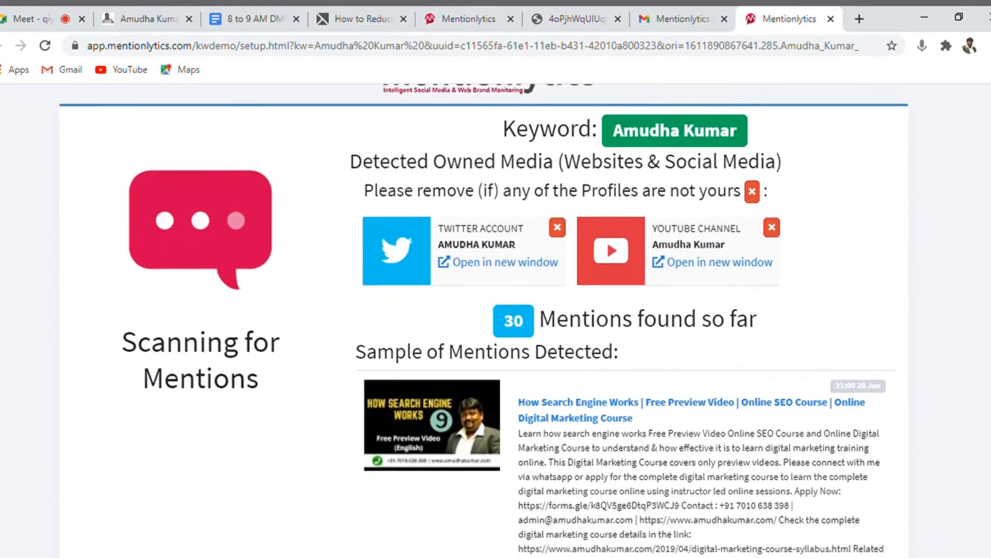
{"action": "scroll", "scroll_direction": "down", "scroll_amount": 3}
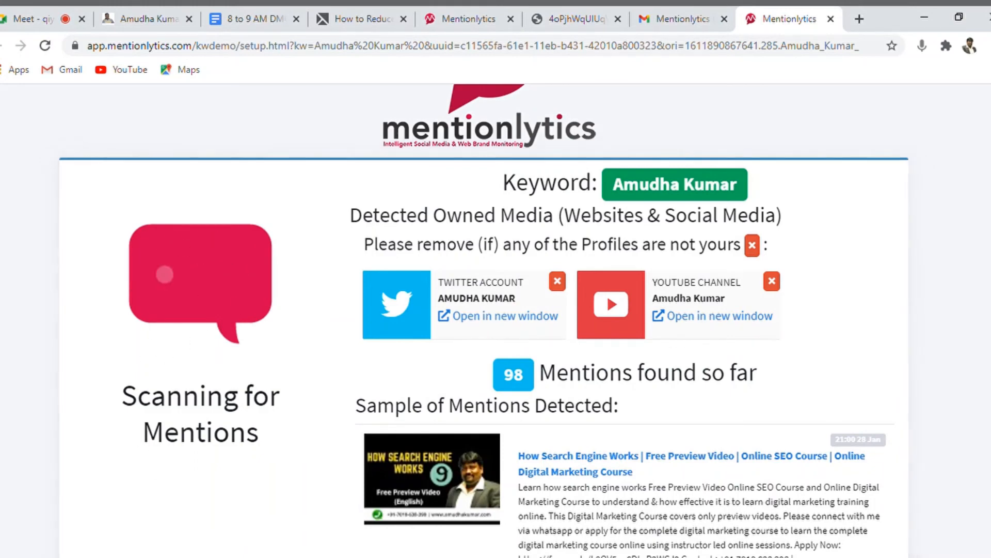
{"action": "scroll", "scroll_direction": "down", "scroll_amount": 3}
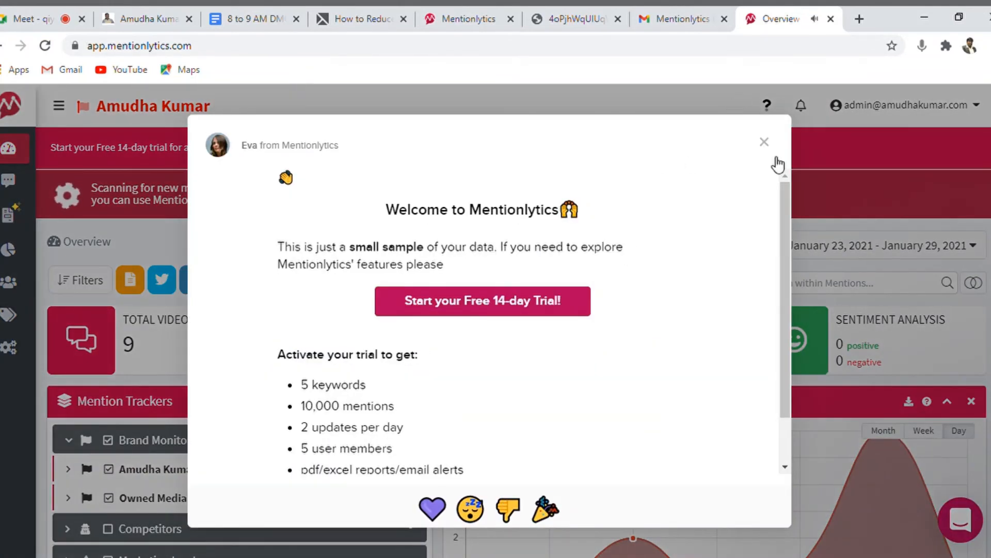
Close the welcome popup and scroll through the overview charts, channel panels and mentions map
{"action": "left_click", "coordinate": [764, 142]}
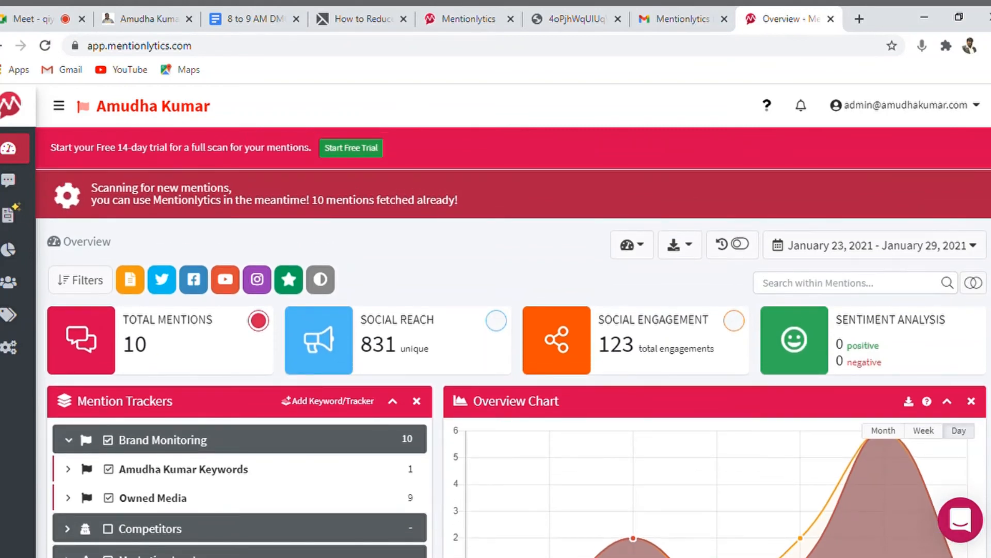
{"action": "scroll", "scroll_direction": "down", "scroll_amount": 3}
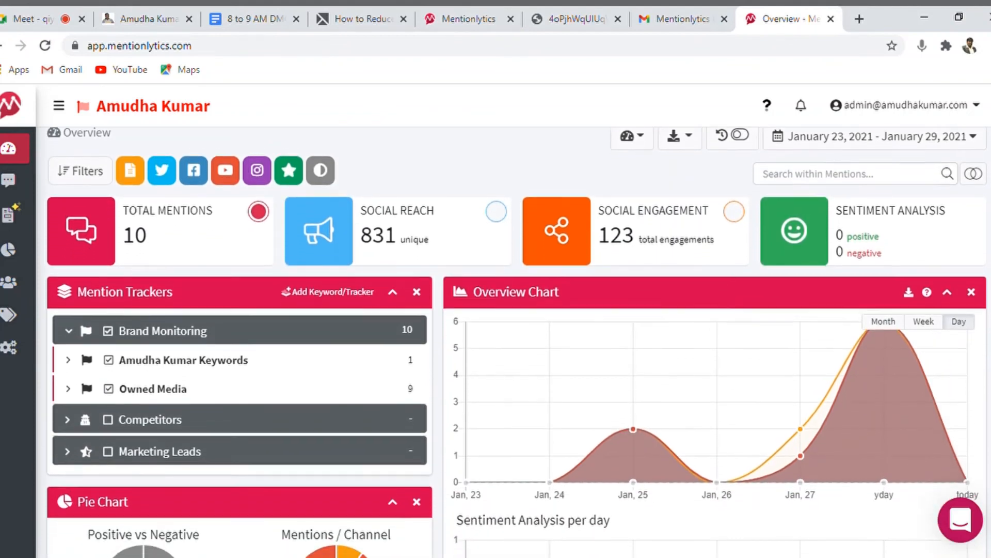
{"action": "scroll", "scroll_direction": "down", "scroll_amount": 3}
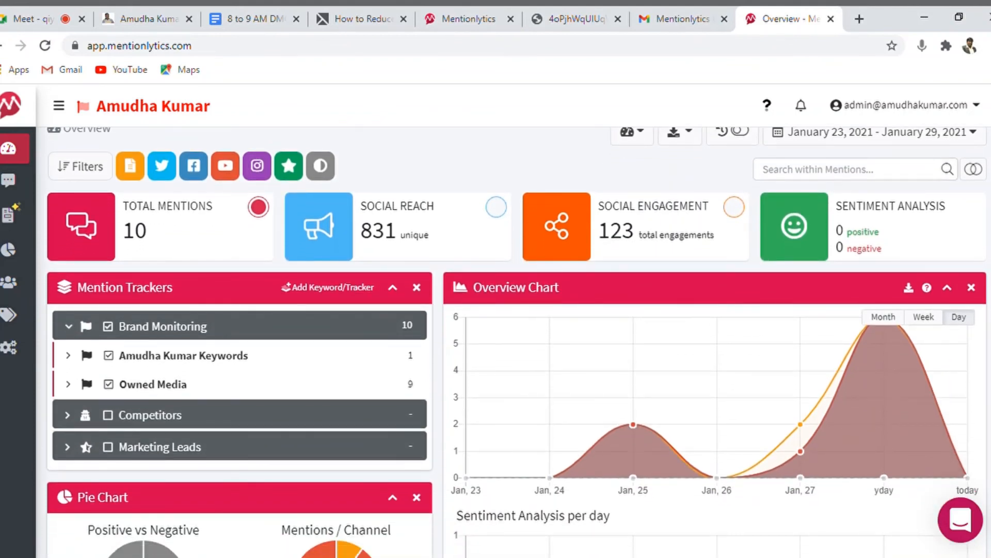
{"action": "scroll", "scroll_direction": "down", "scroll_amount": 3}
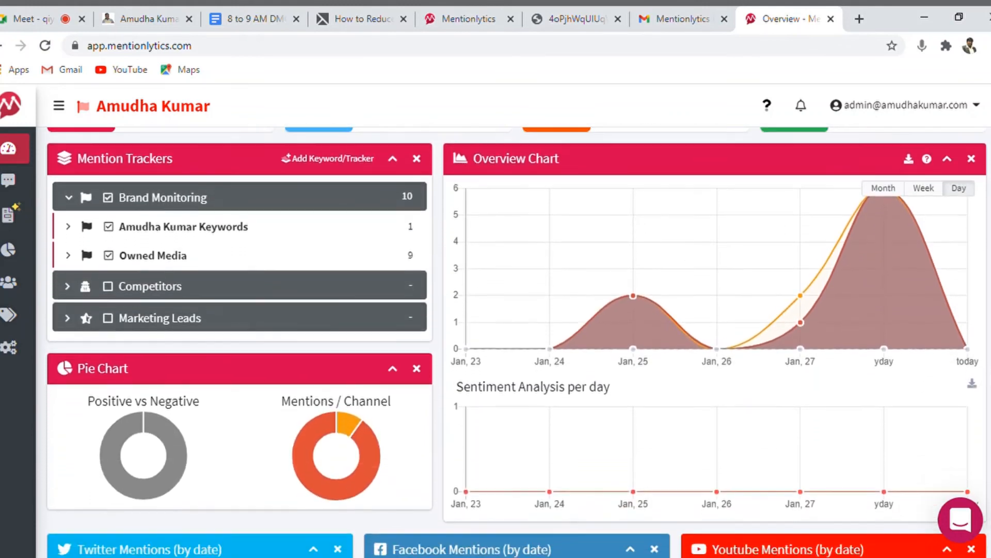
{"action": "scroll", "scroll_direction": "down", "scroll_amount": 3}
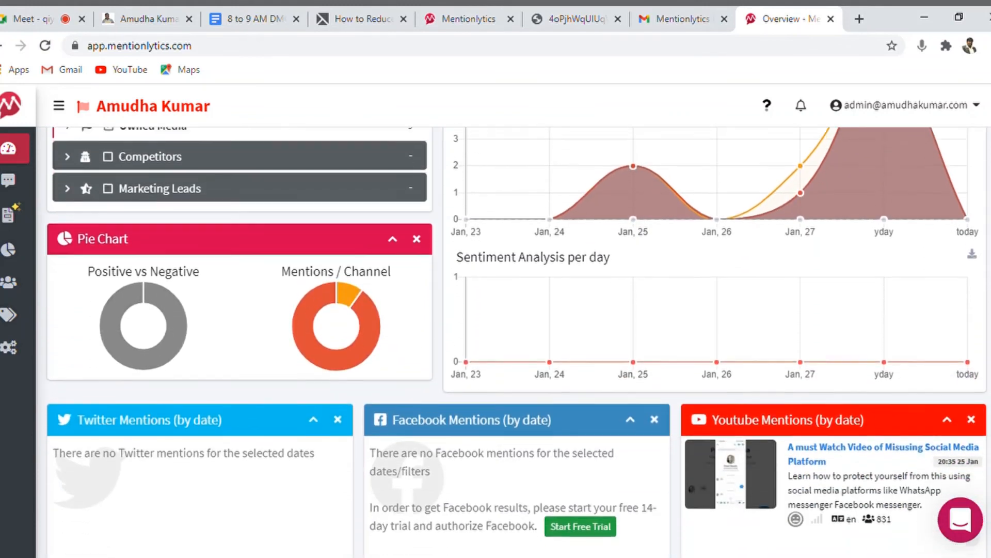
{"action": "scroll", "scroll_direction": "down", "scroll_amount": 3}
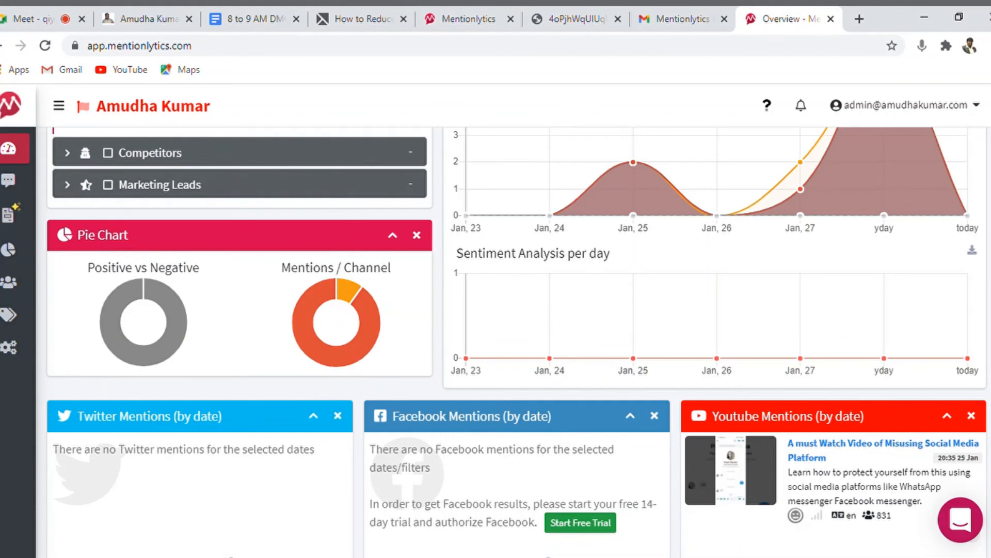
{"action": "scroll", "scroll_direction": "down", "scroll_amount": 3}
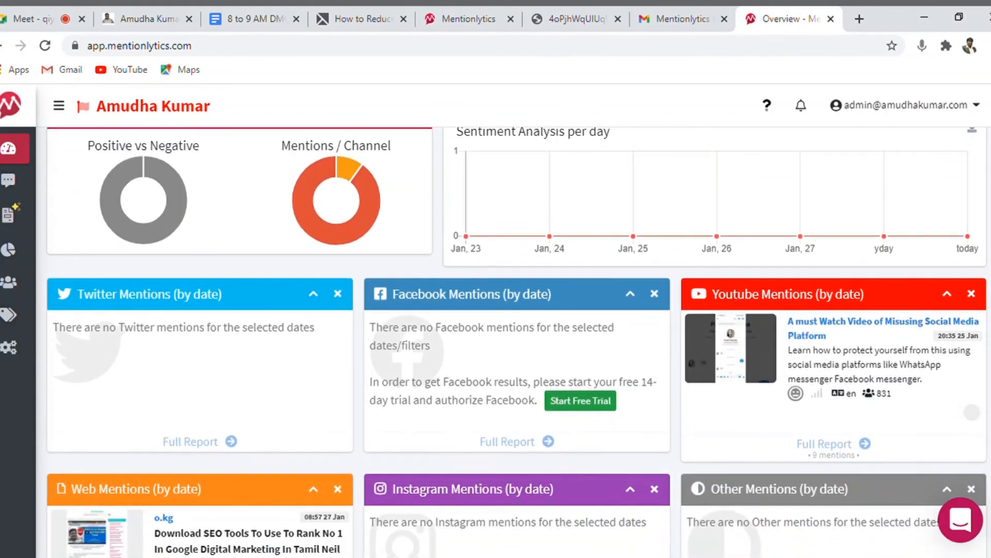
{"action": "scroll", "scroll_direction": "down", "scroll_amount": 3}
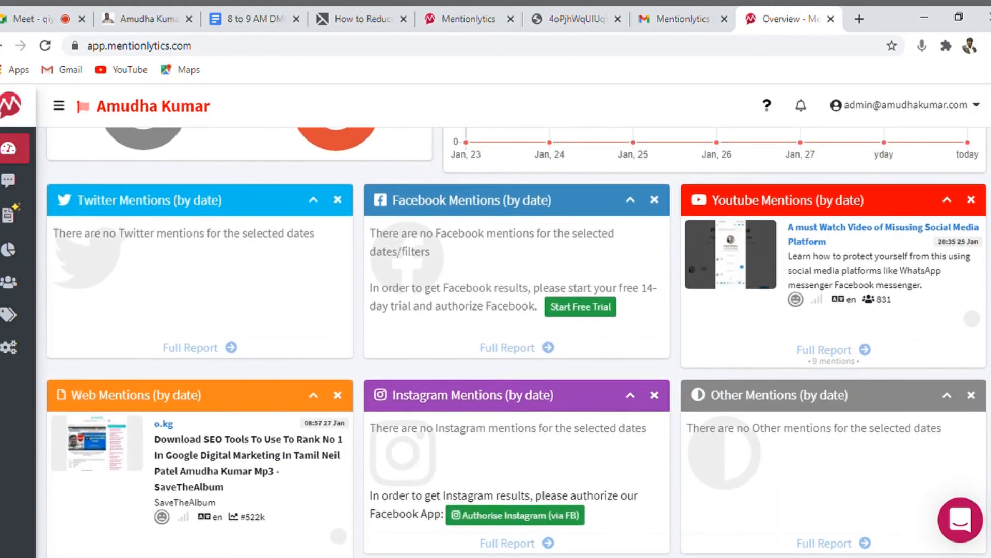
{"action": "scroll", "scroll_direction": "down", "scroll_amount": 3}
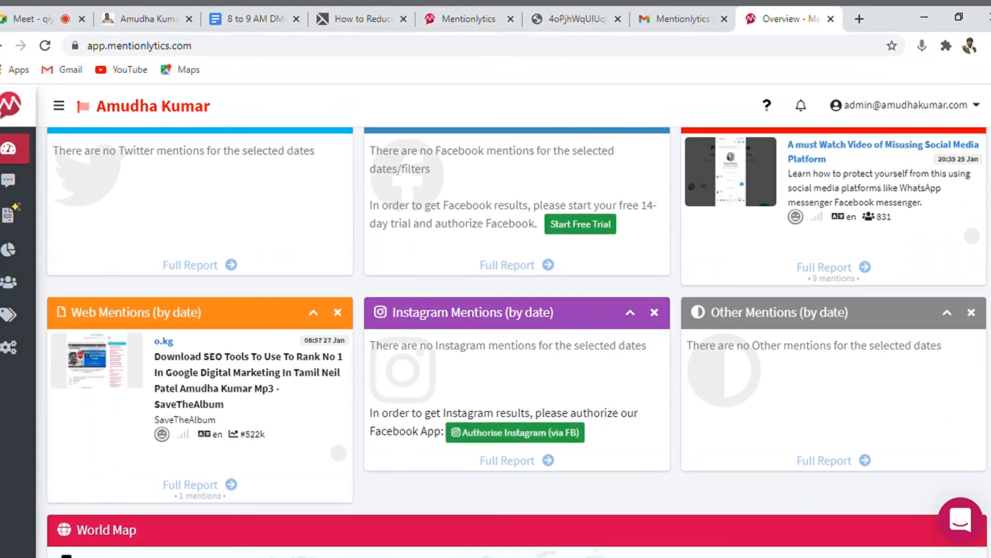
{"action": "scroll", "scroll_direction": "down", "scroll_amount": 3}
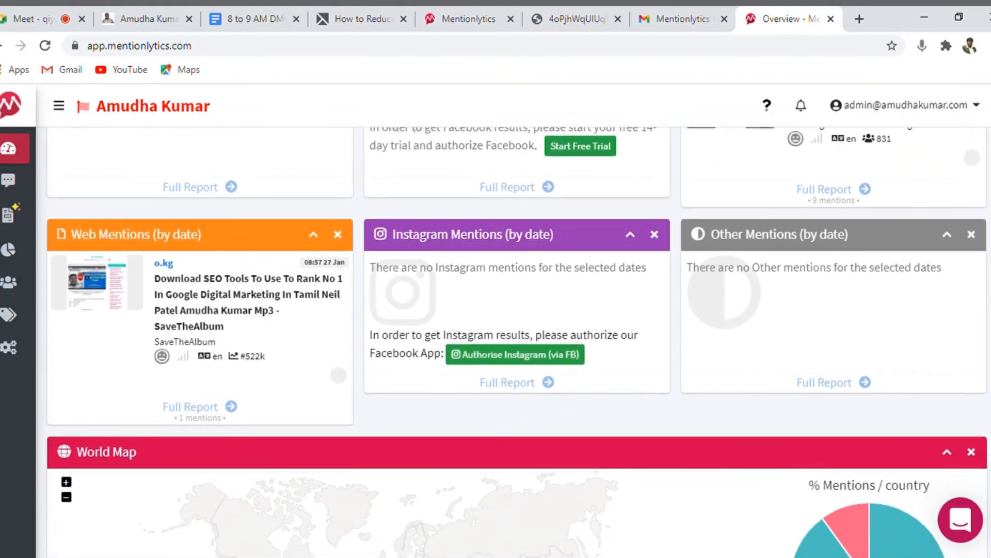
{"action": "scroll", "scroll_direction": "down", "scroll_amount": 3}
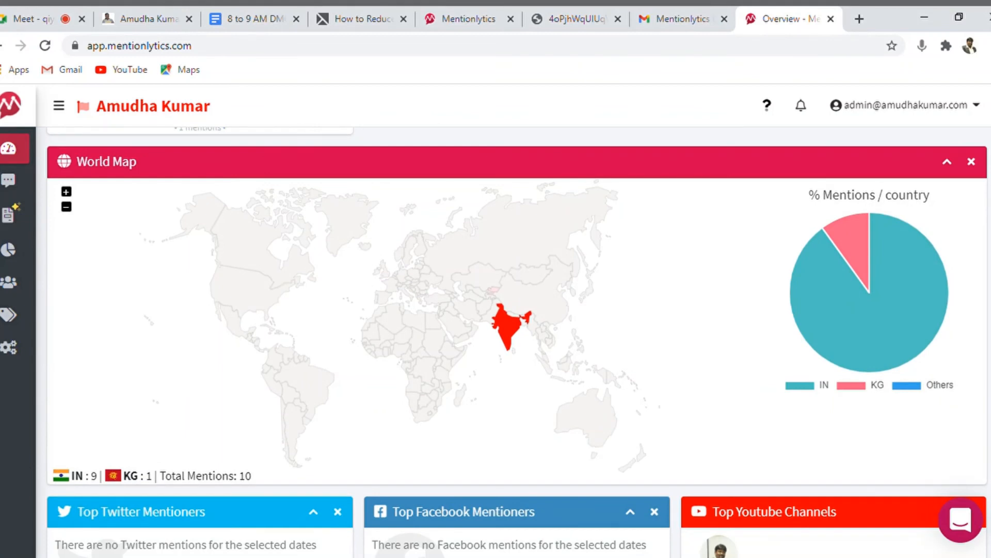
{"action": "scroll", "scroll_direction": "down", "scroll_amount": 3}
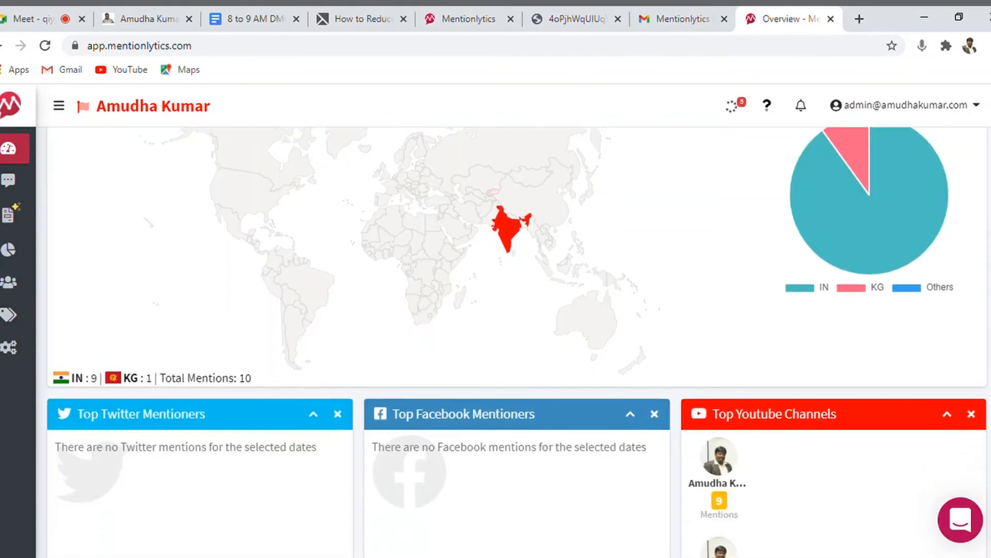
{"action": "scroll", "scroll_direction": "down", "scroll_amount": 3}
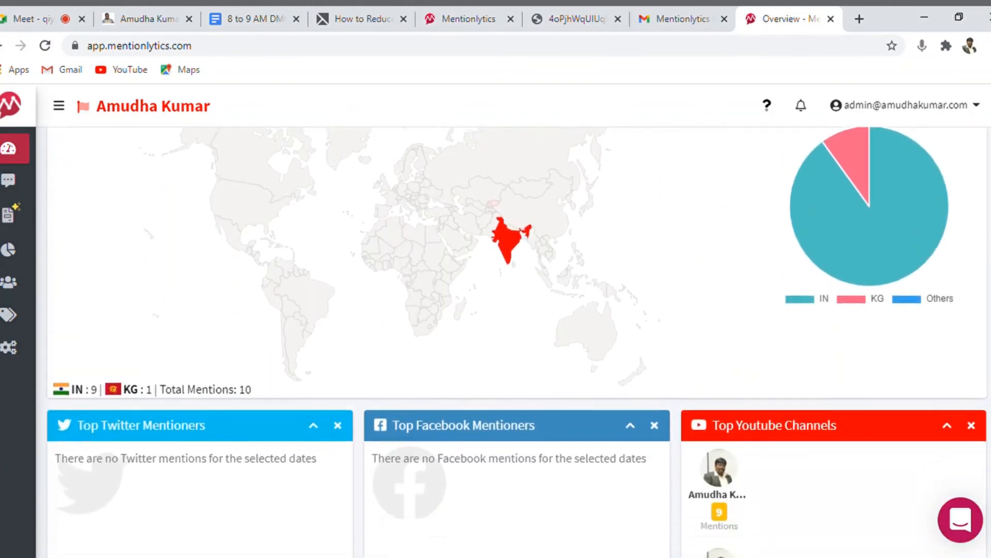
{"action": "scroll", "scroll_direction": "down", "scroll_amount": 3}
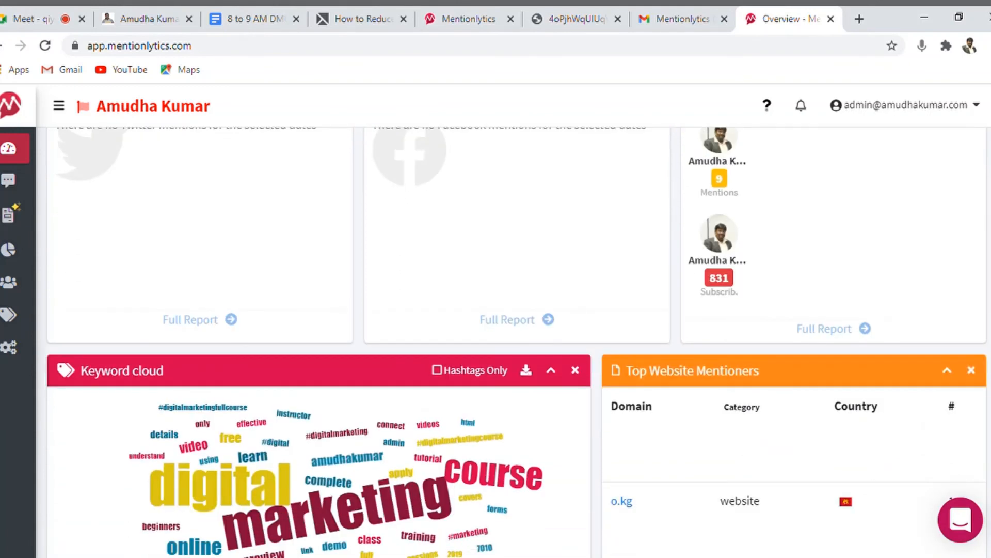
{"action": "scroll", "scroll_direction": "down", "scroll_amount": 3}
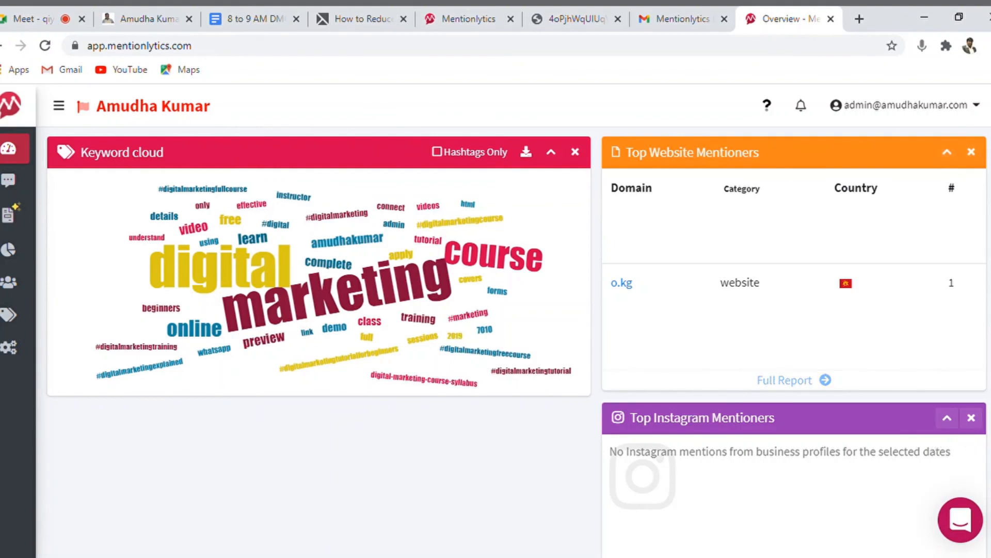
{"action": "scroll", "scroll_direction": "down", "scroll_amount": 3}
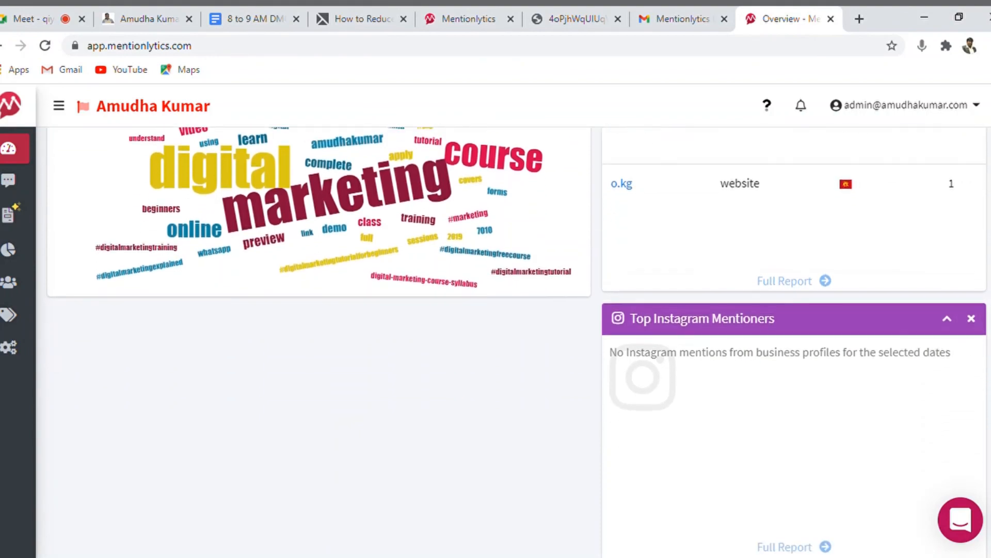
{"action": "scroll", "scroll_direction": "down", "scroll_amount": 3}
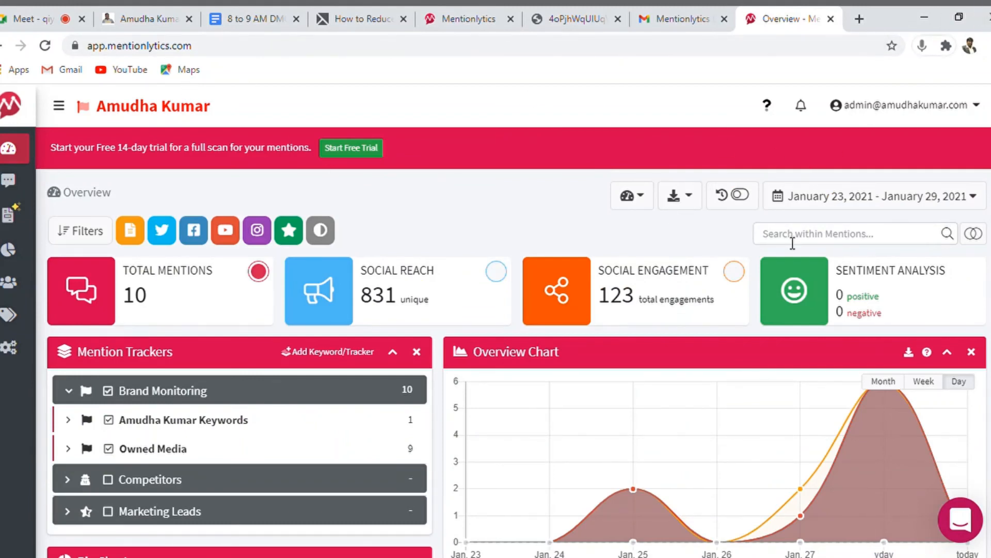
{"action": "mouse_move", "coordinate": [937, 120]}
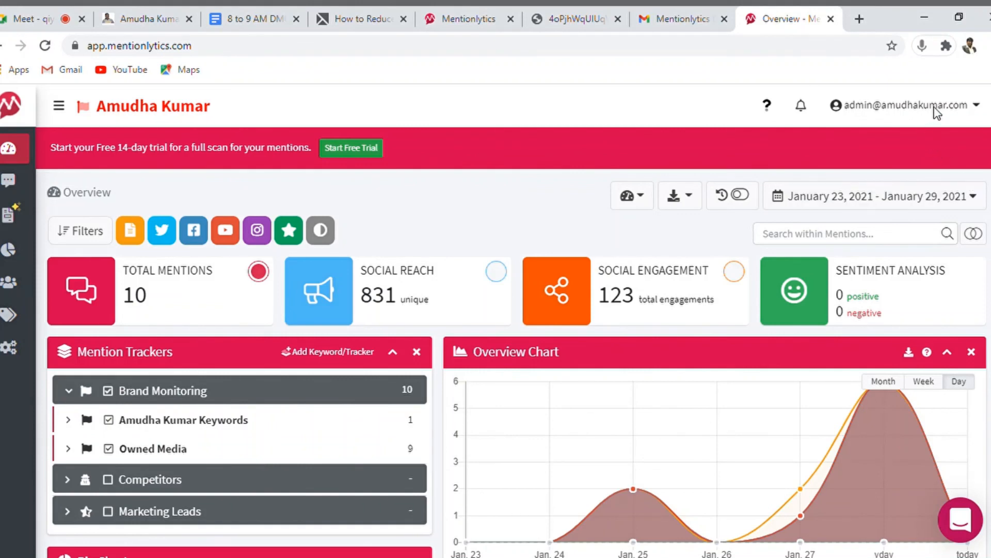